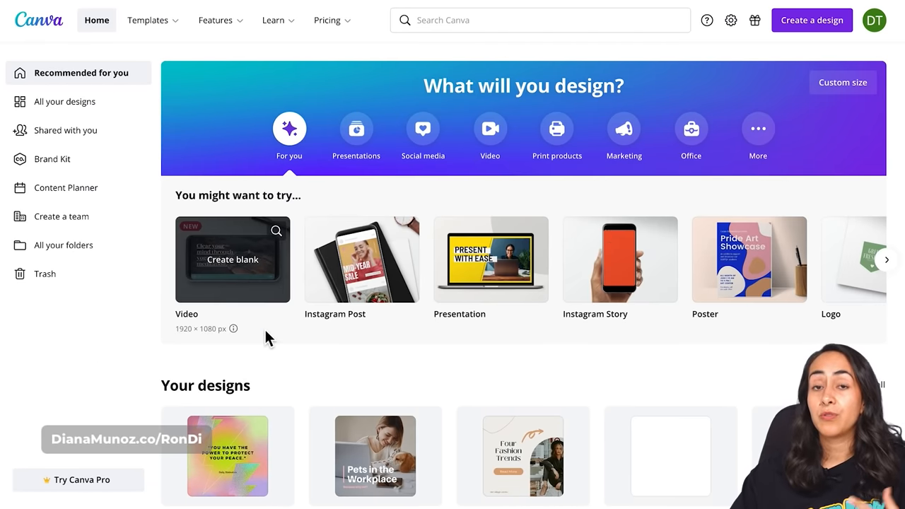
{"action": "mouse_move", "coordinate": [268, 311]}
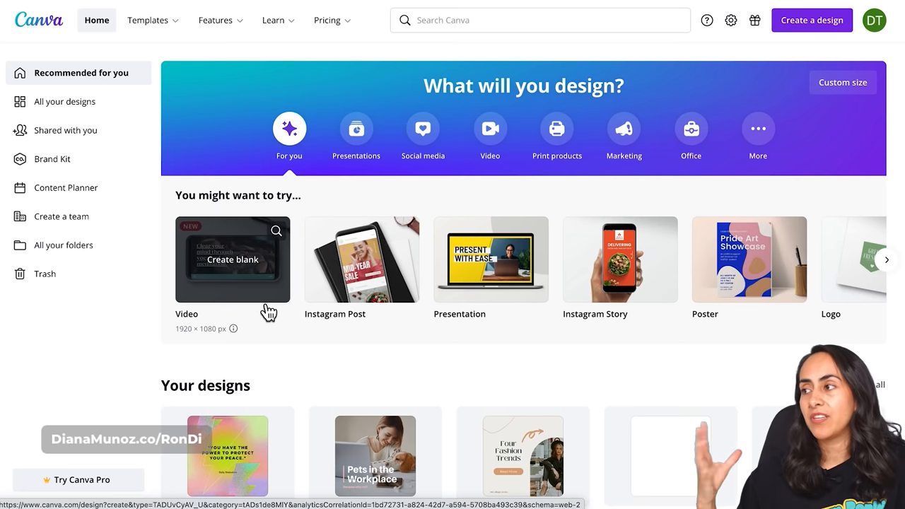
{"action": "mouse_move", "coordinate": [698, 372]}
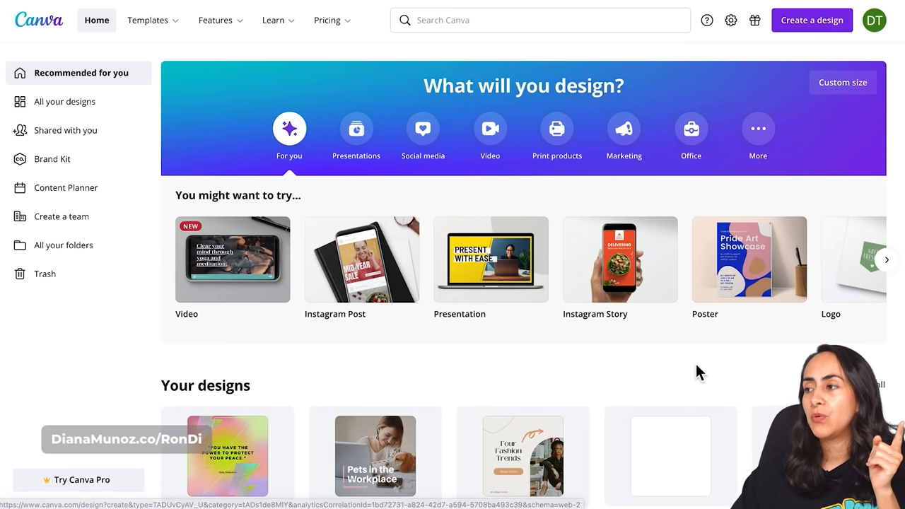
{"action": "mouse_move", "coordinate": [648, 348]}
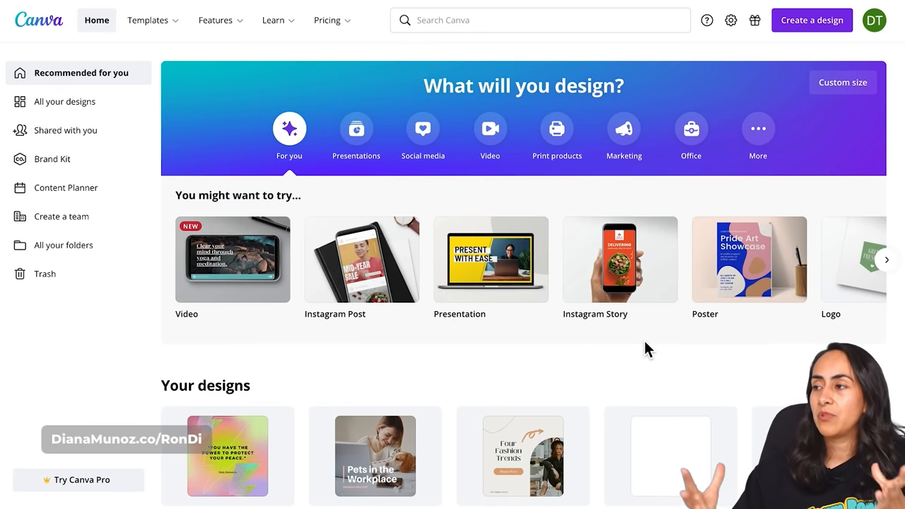
{"action": "mouse_move", "coordinate": [232, 260]}
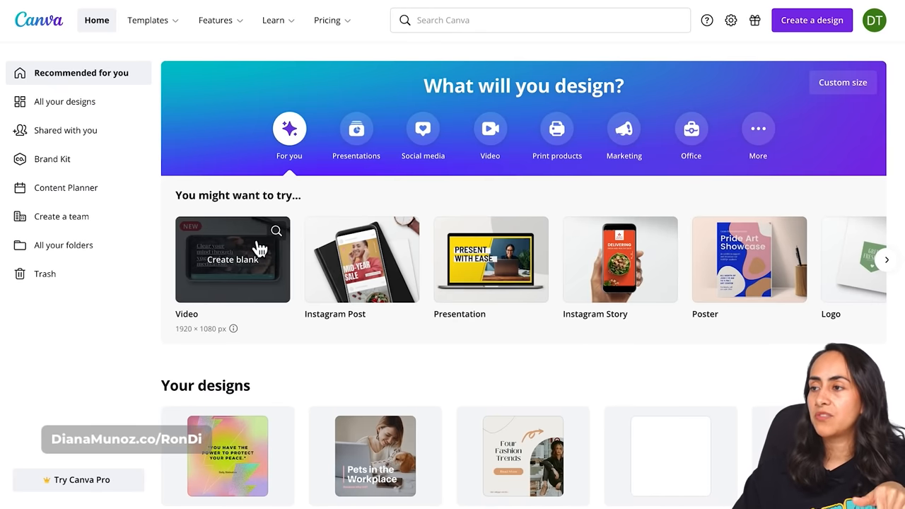
- Create a blank 1080p video design from the Video suggestion
{"action": "left_click", "coordinate": [232, 258]}
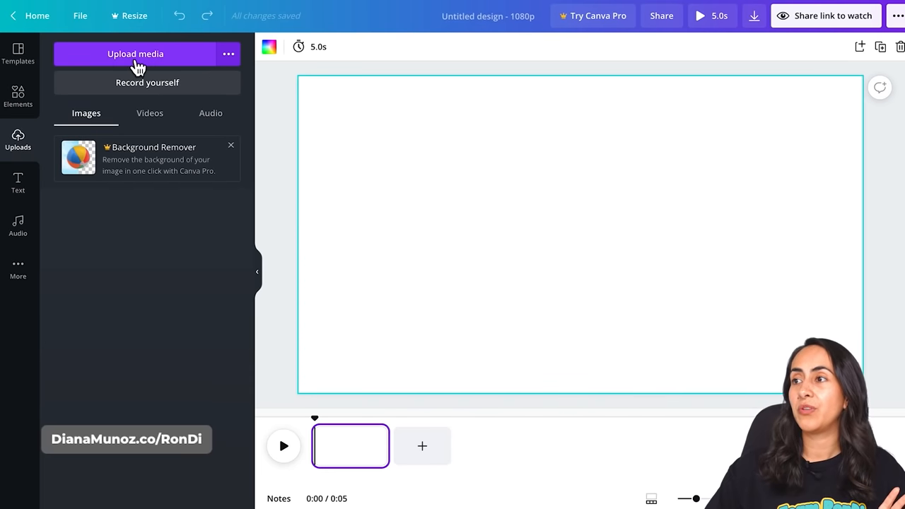
{"action": "mouse_move", "coordinate": [174, 64]}
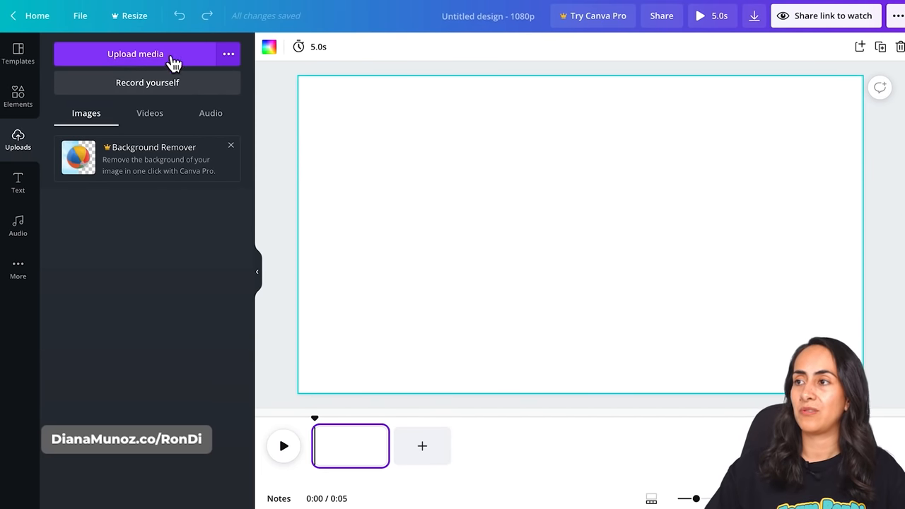
{"action": "mouse_move", "coordinate": [207, 92]}
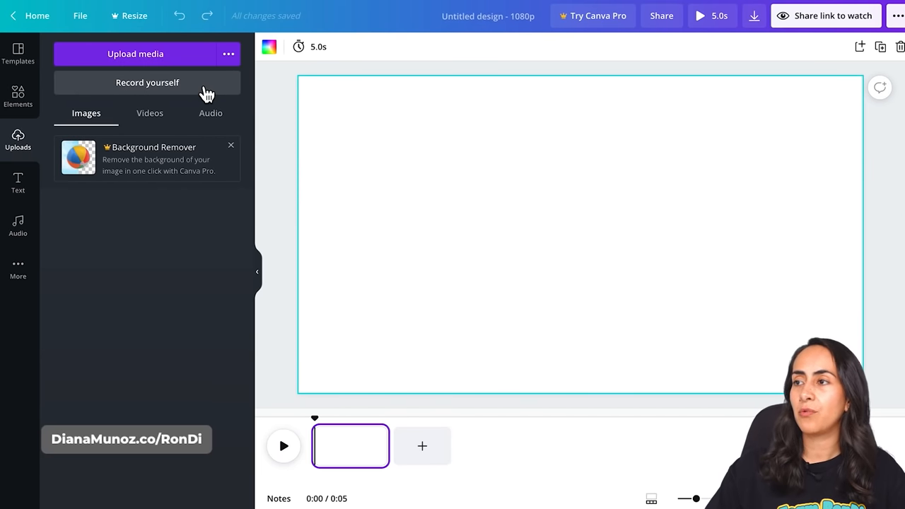
{"action": "mouse_move", "coordinate": [155, 87]}
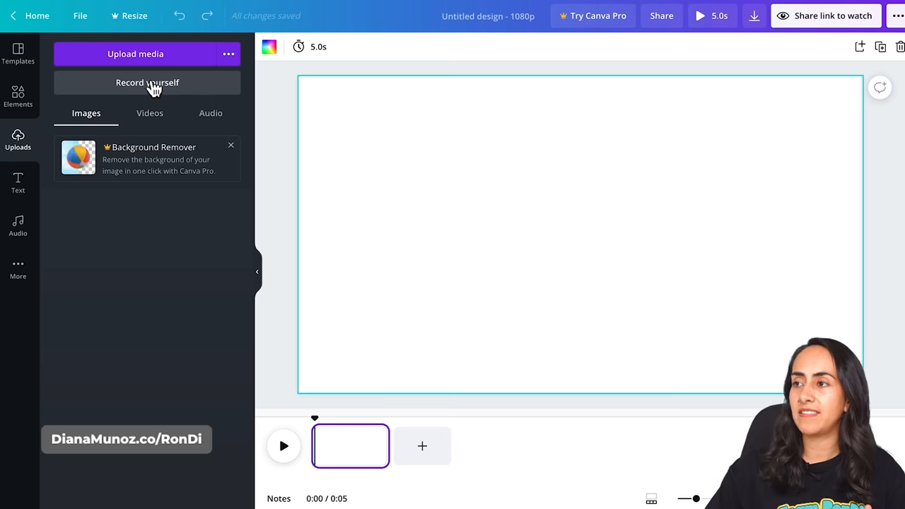
{"action": "mouse_move", "coordinate": [212, 97]}
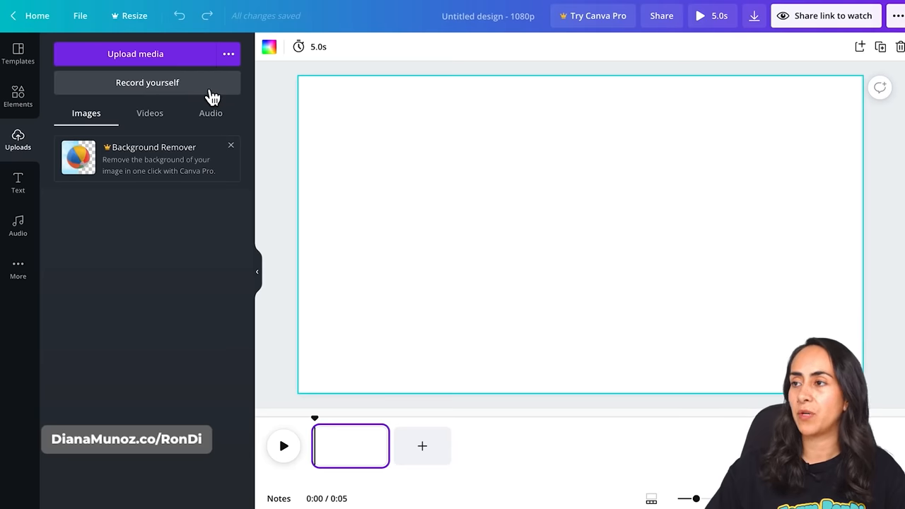
- Open Record yourself and choose Cam Link 4K as the microphone
{"action": "left_click", "coordinate": [147, 82]}
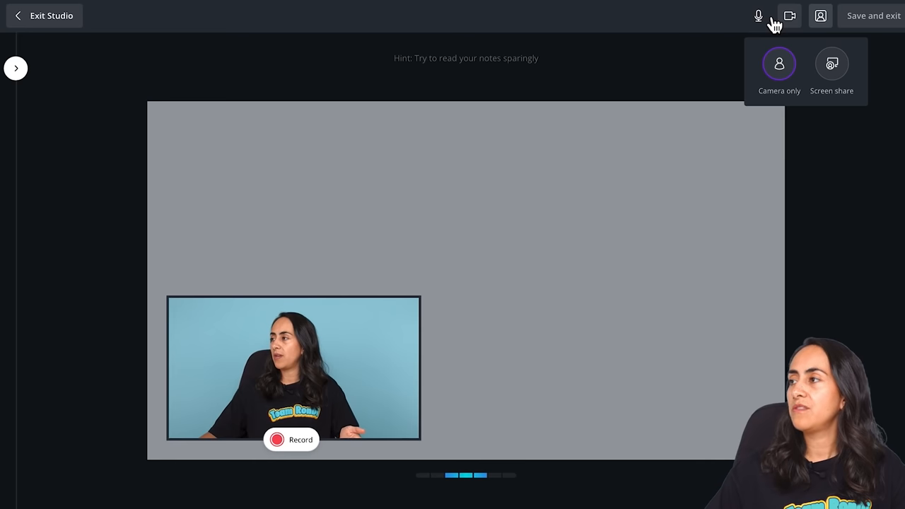
{"action": "left_click", "coordinate": [758, 15]}
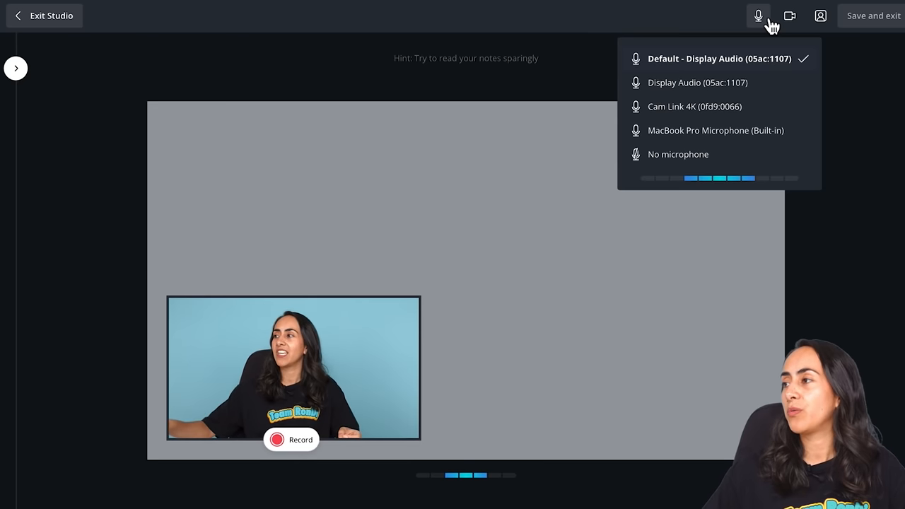
{"action": "mouse_move", "coordinate": [705, 113]}
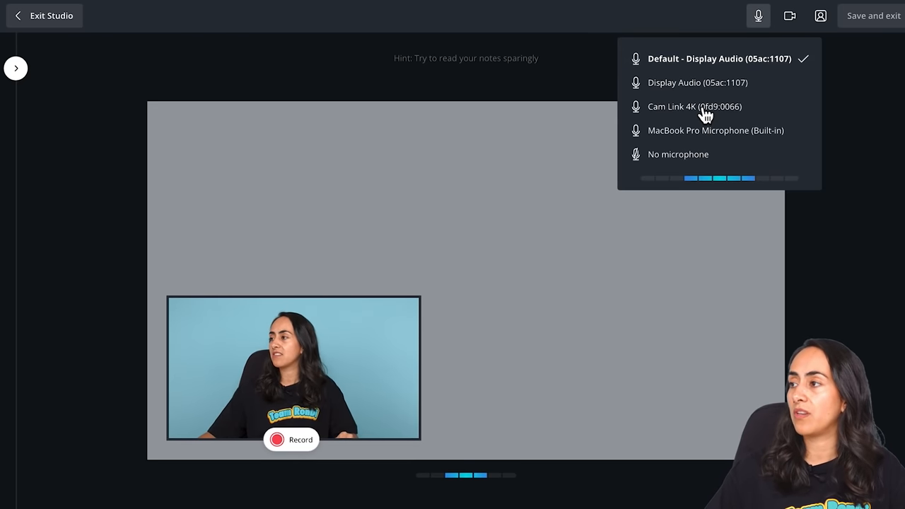
{"action": "mouse_move", "coordinate": [713, 162]}
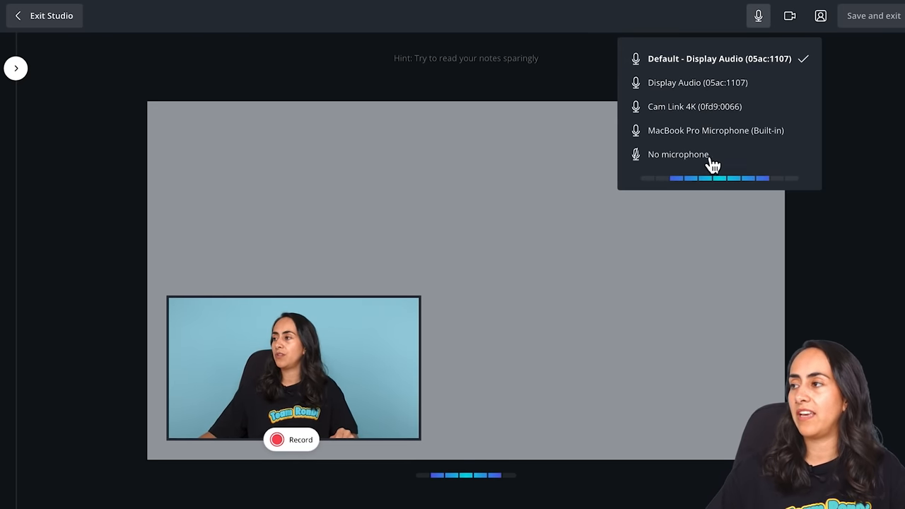
{"action": "left_click", "coordinate": [694, 106]}
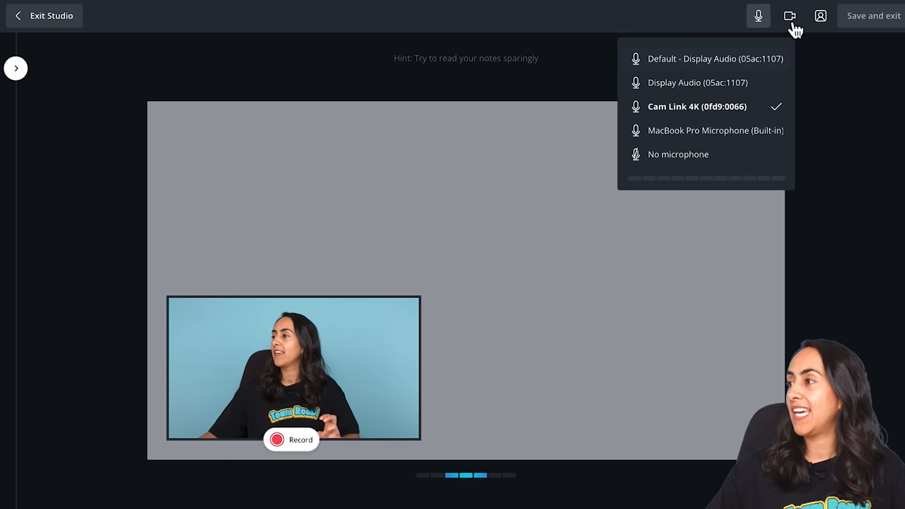
{"action": "left_click", "coordinate": [789, 16]}
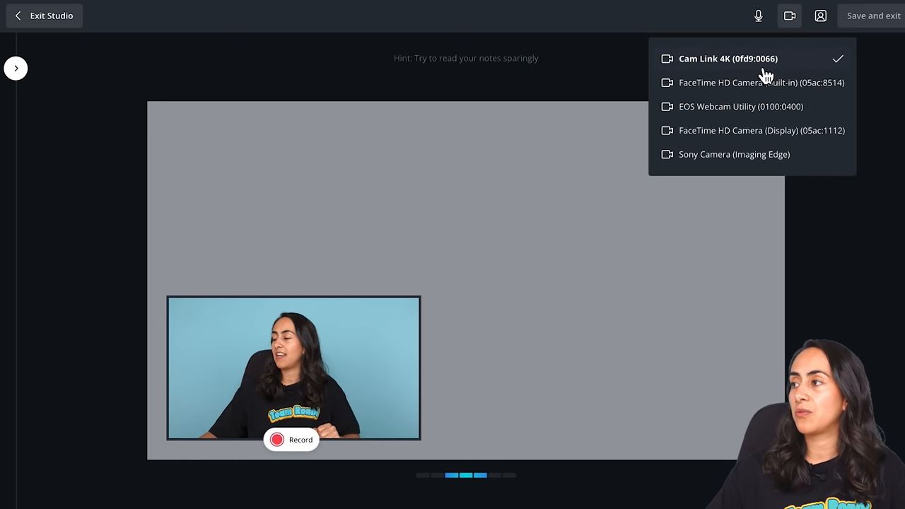
{"action": "mouse_move", "coordinate": [781, 166]}
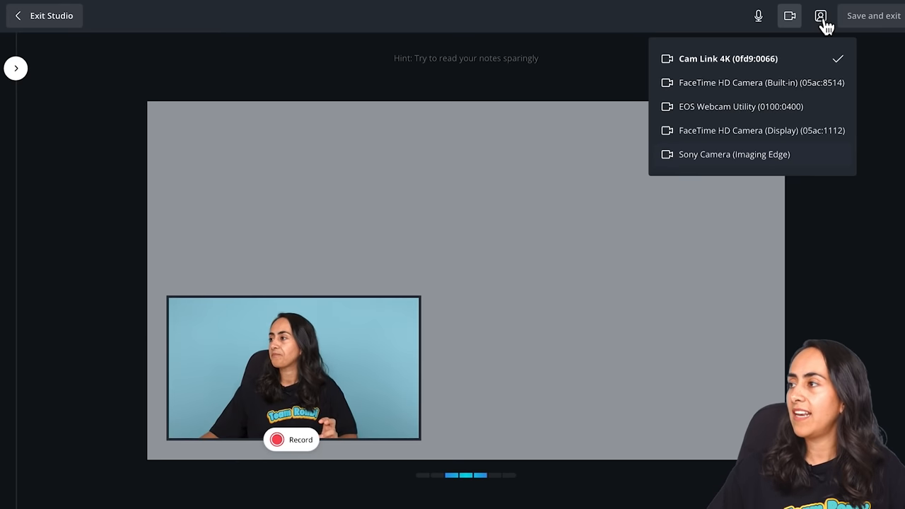
- Show the Camera only and Screen share layout options in the studio
{"action": "left_click", "coordinate": [819, 16]}
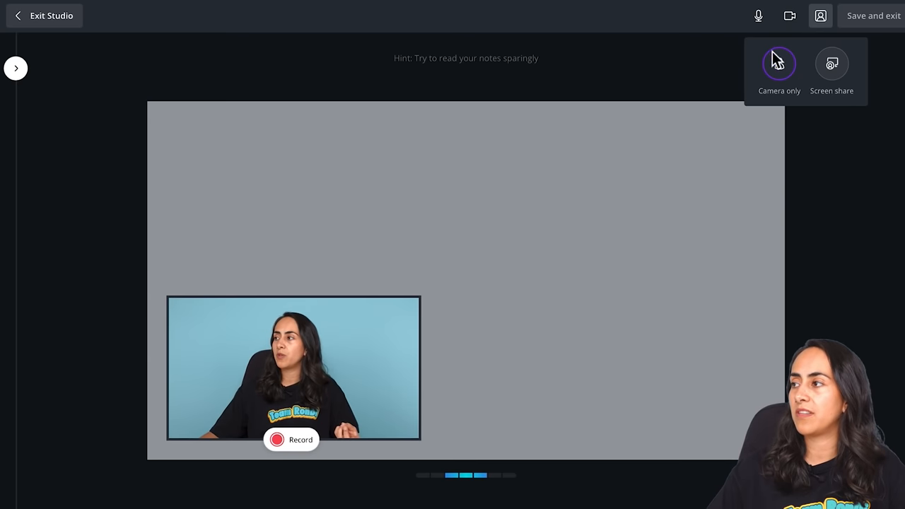
{"action": "mouse_move", "coordinate": [788, 60]}
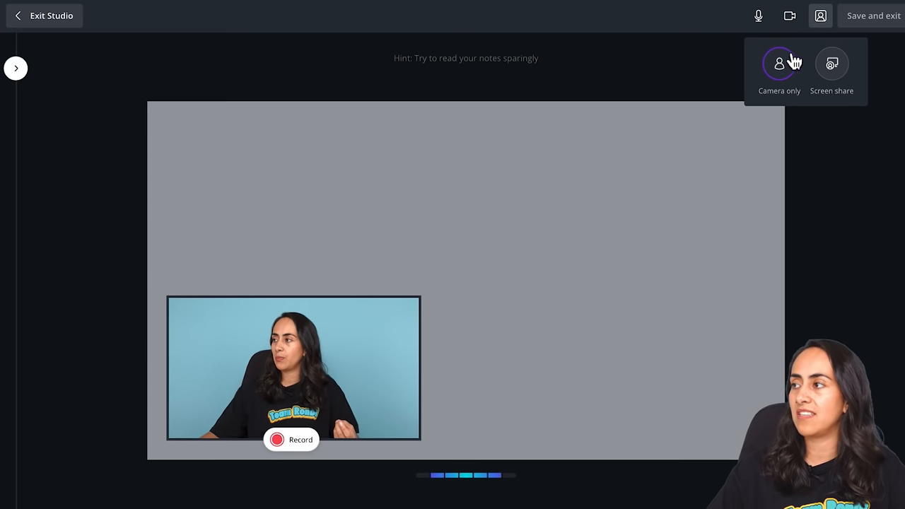
{"action": "mouse_move", "coordinate": [297, 371]}
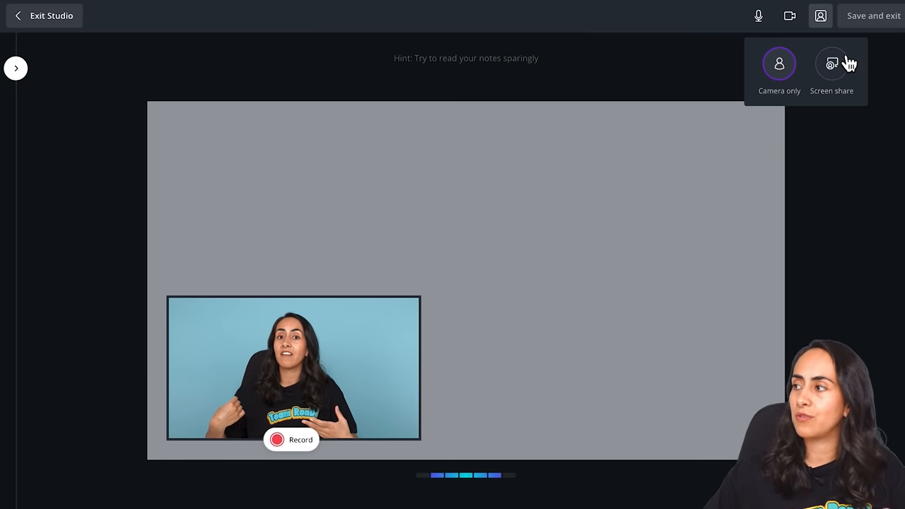
{"action": "mouse_move", "coordinate": [874, 105]}
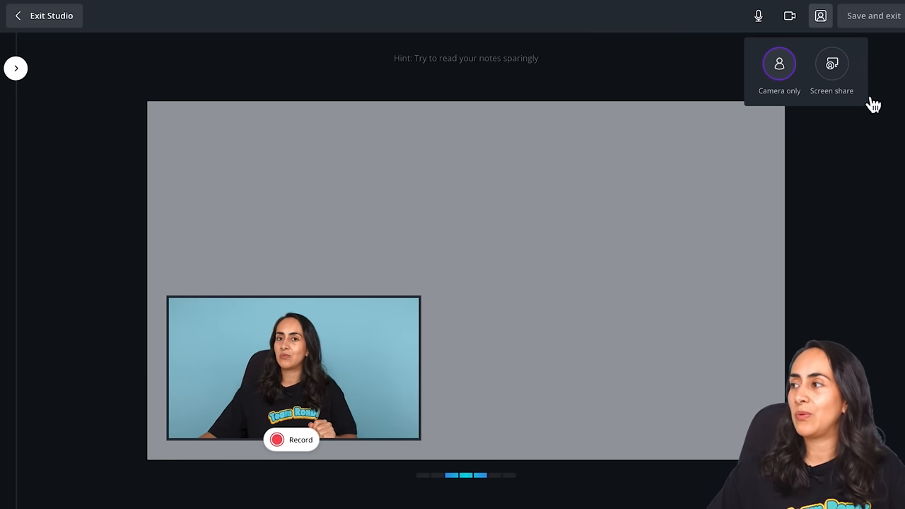
{"action": "mouse_move", "coordinate": [832, 63]}
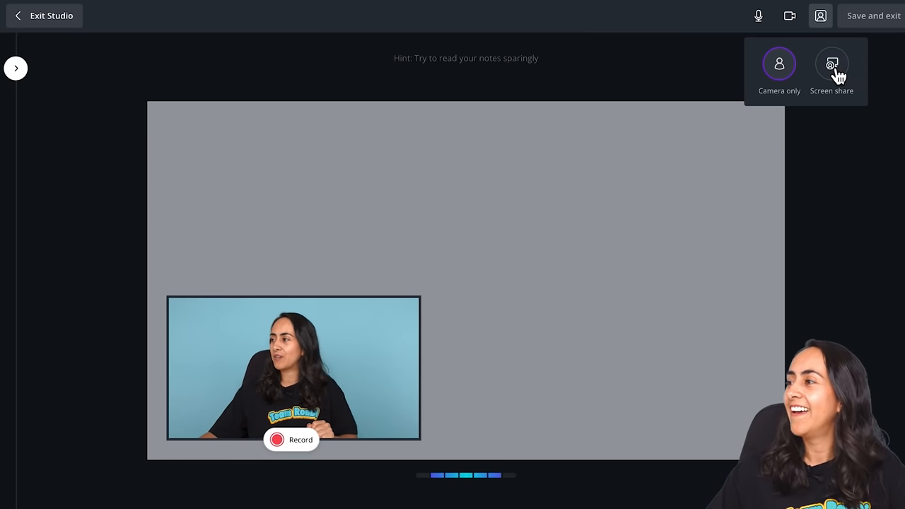
- Switch to screen share and share Screen 2 from Chrome's Entire screen options
{"action": "left_click", "coordinate": [831, 63]}
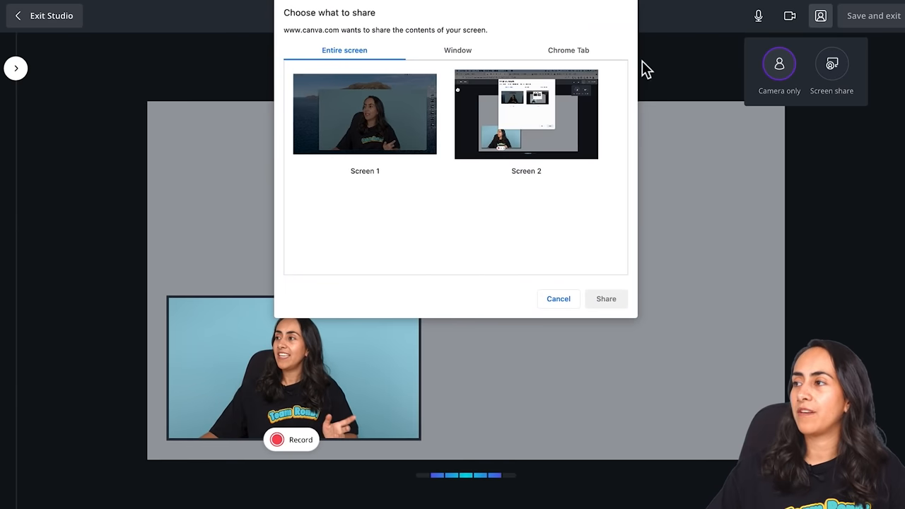
{"action": "mouse_move", "coordinate": [602, 191]}
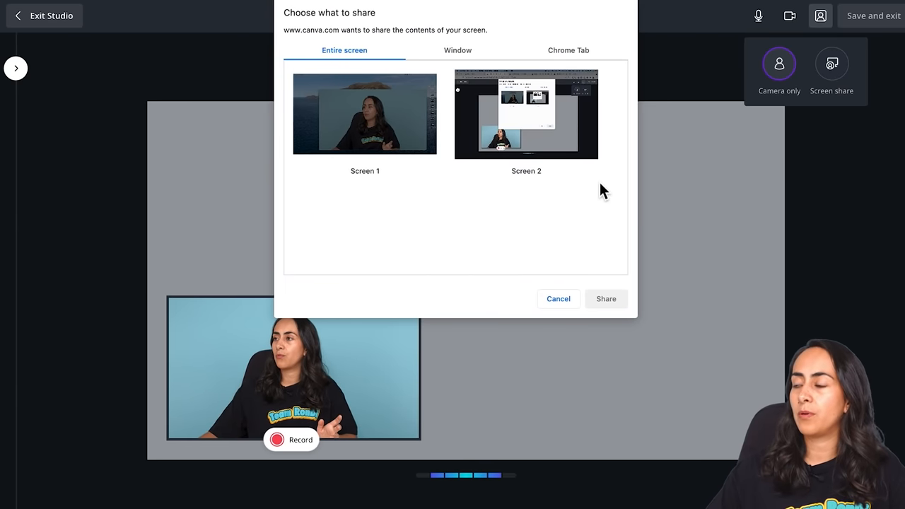
{"action": "mouse_move", "coordinate": [366, 53]}
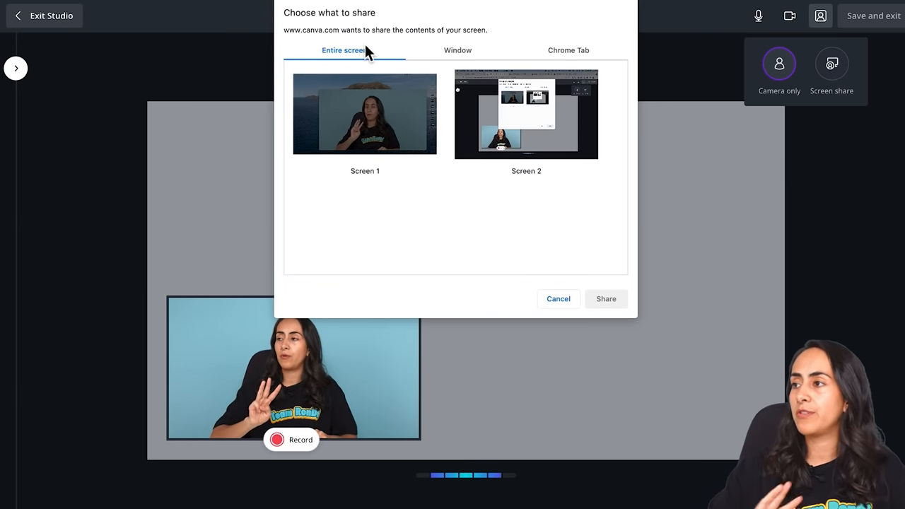
{"action": "mouse_move", "coordinate": [622, 218]}
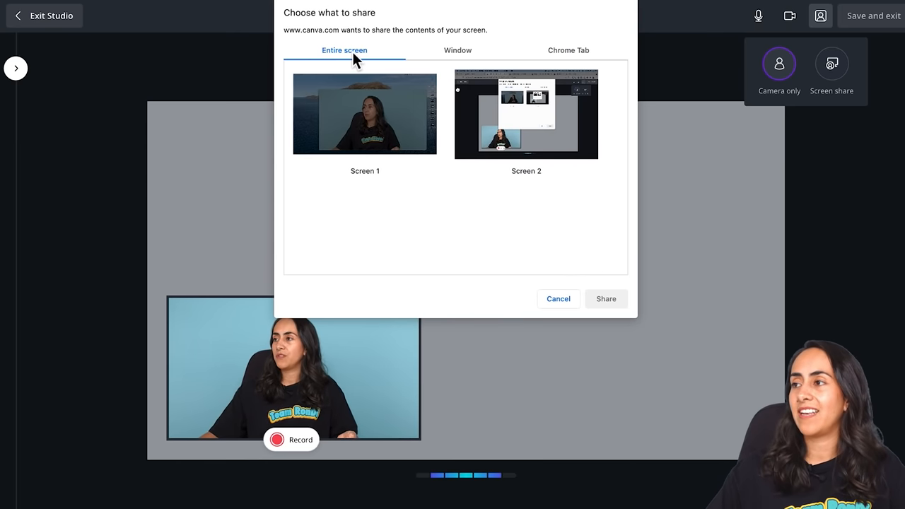
{"action": "mouse_move", "coordinate": [419, 184]}
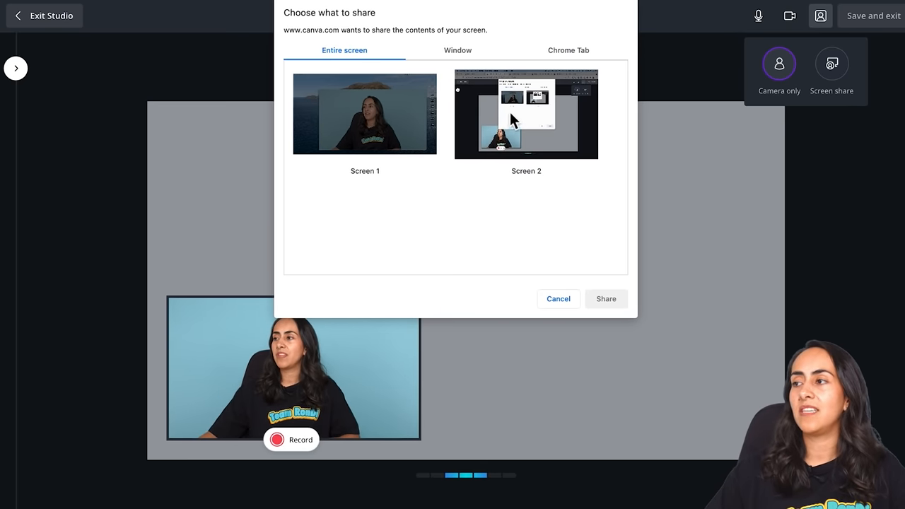
{"action": "mouse_move", "coordinate": [470, 177]}
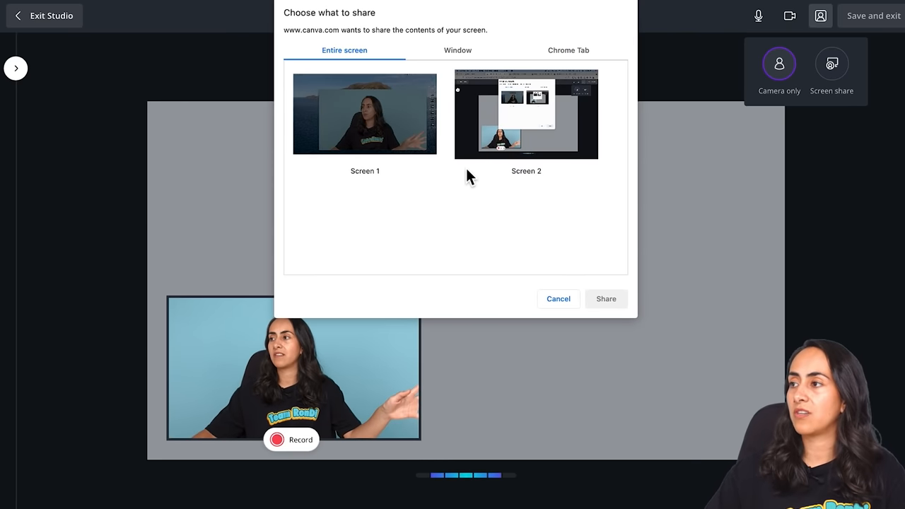
{"action": "left_click", "coordinate": [458, 50]}
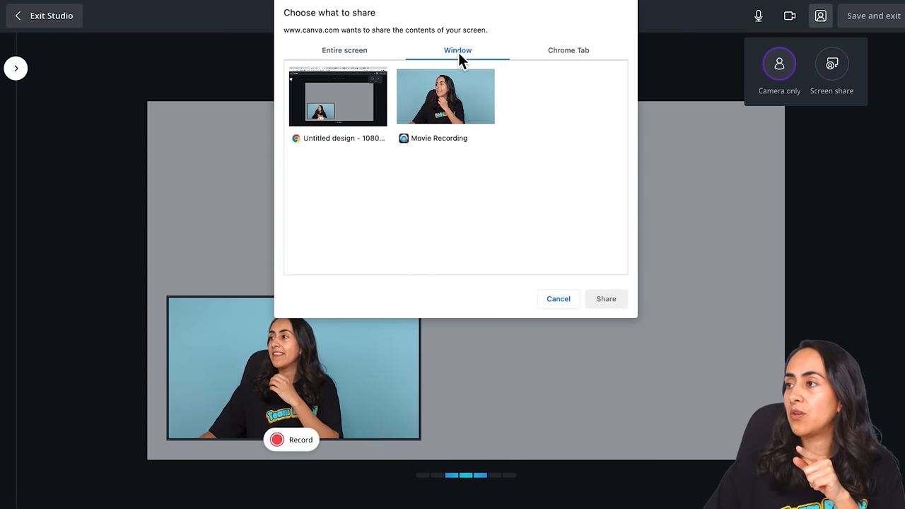
{"action": "mouse_move", "coordinate": [437, 166]}
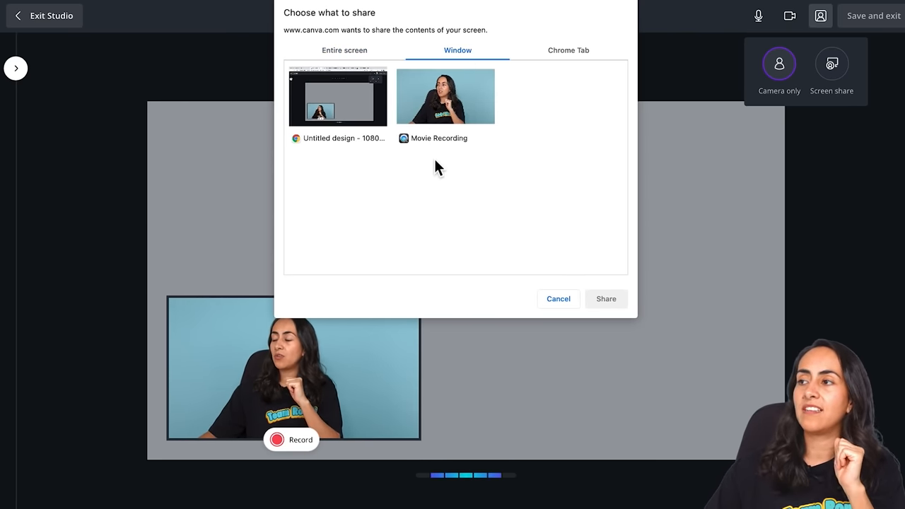
{"action": "mouse_move", "coordinate": [519, 92]}
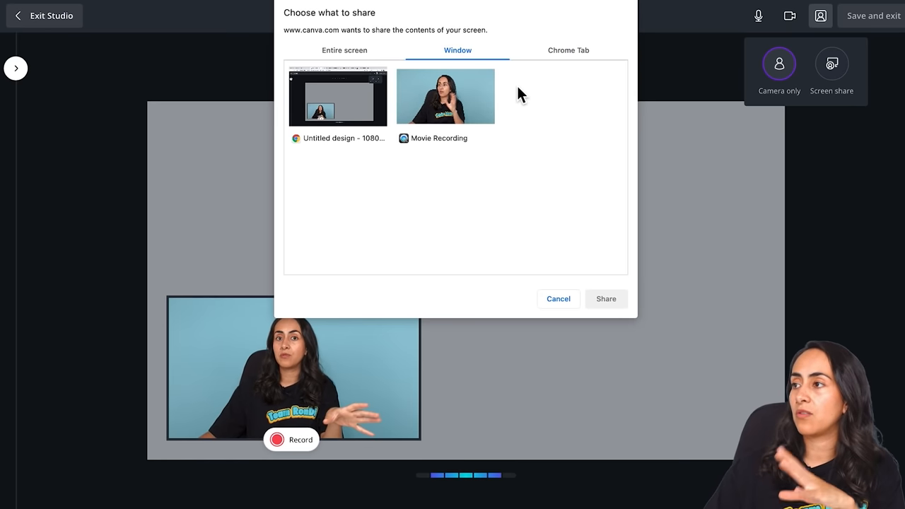
{"action": "left_click", "coordinate": [569, 49]}
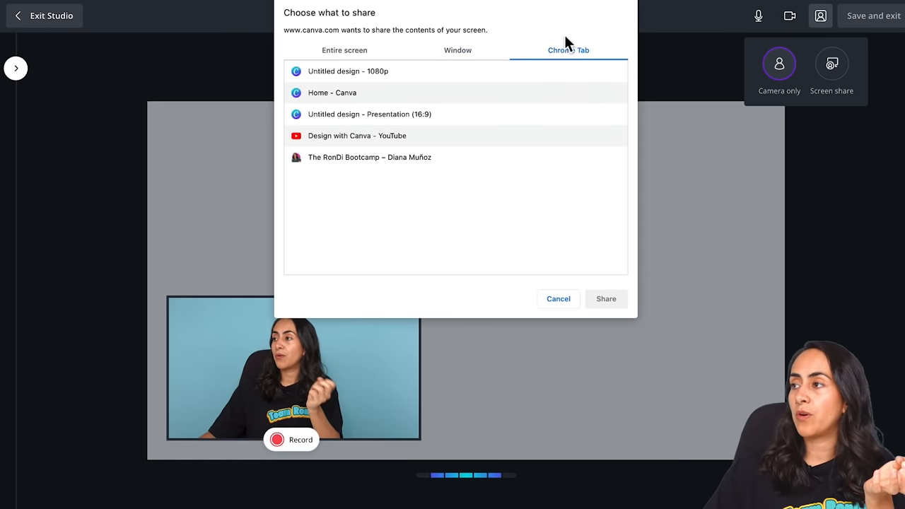
{"action": "mouse_move", "coordinate": [353, 58]}
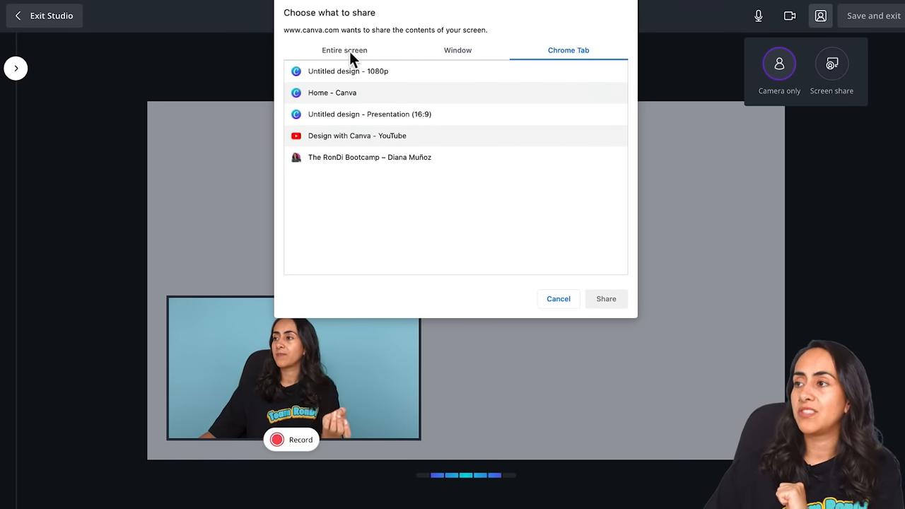
{"action": "left_click", "coordinate": [345, 50]}
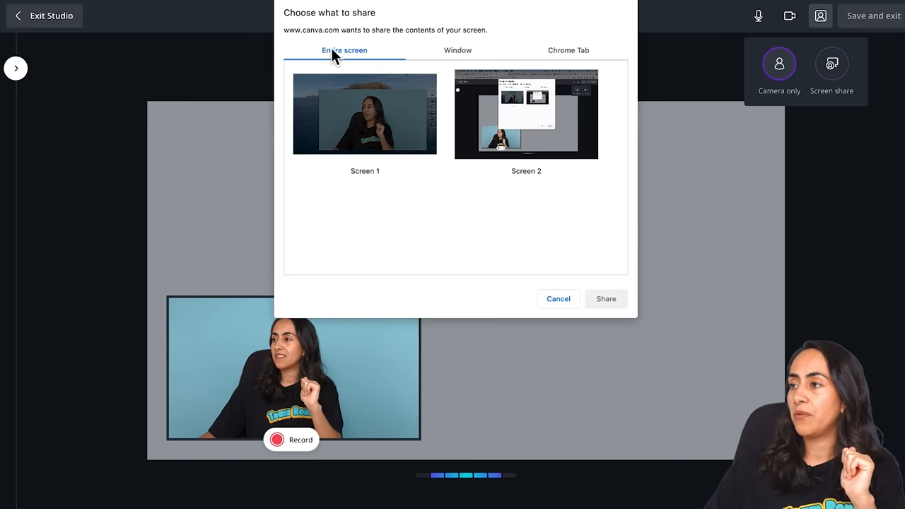
{"action": "mouse_move", "coordinate": [565, 127]}
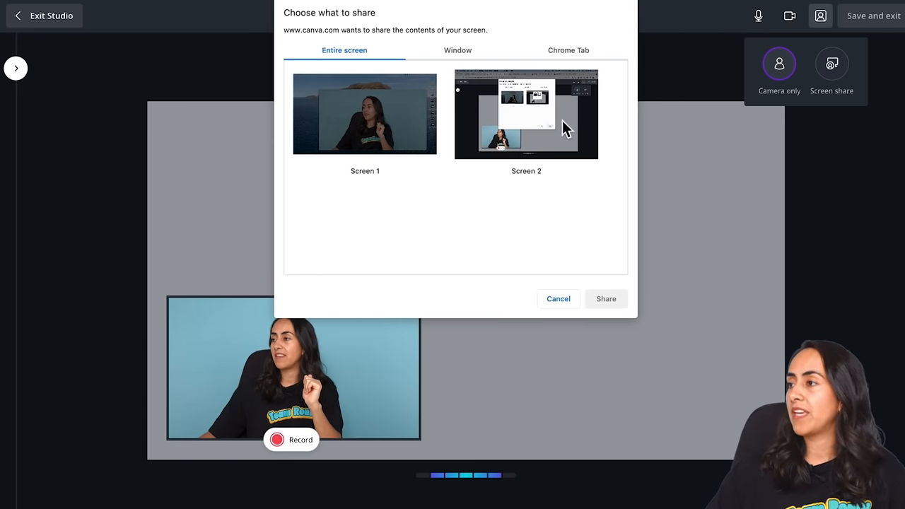
{"action": "left_click", "coordinate": [526, 113]}
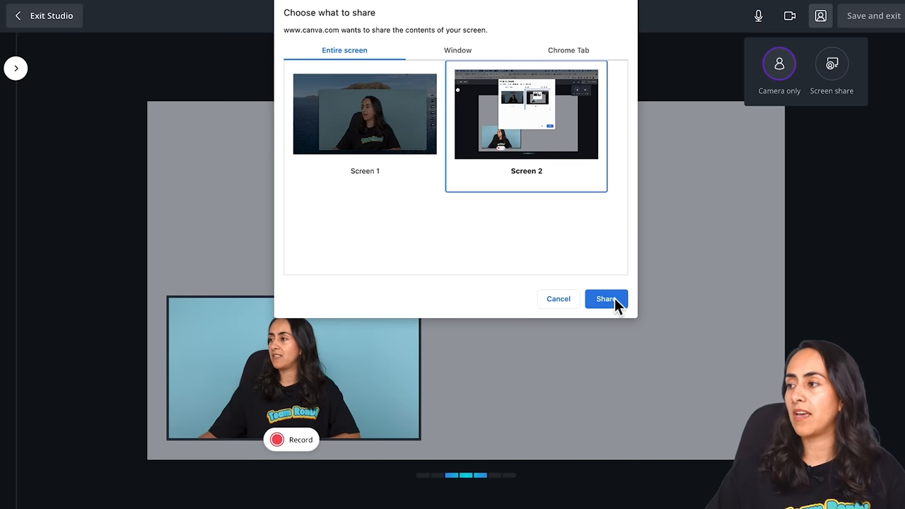
{"action": "left_click", "coordinate": [605, 298]}
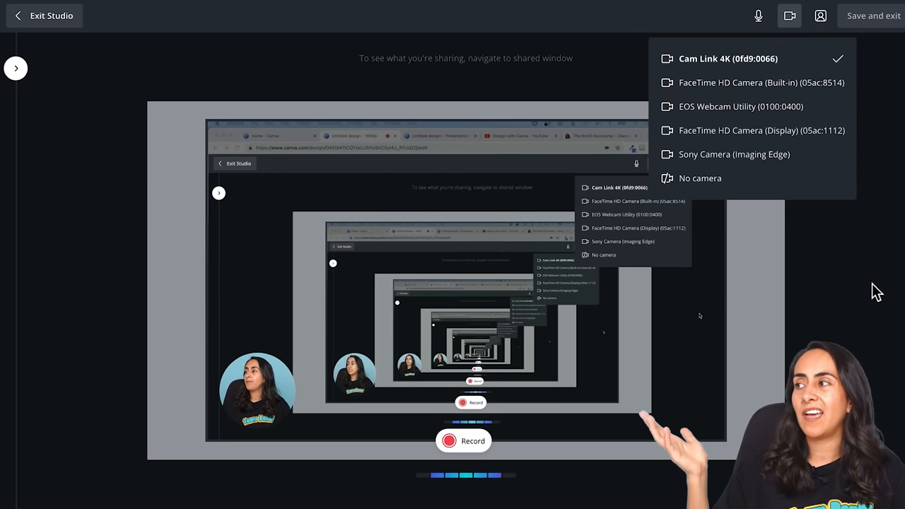
{"action": "mouse_move", "coordinate": [679, 190]}
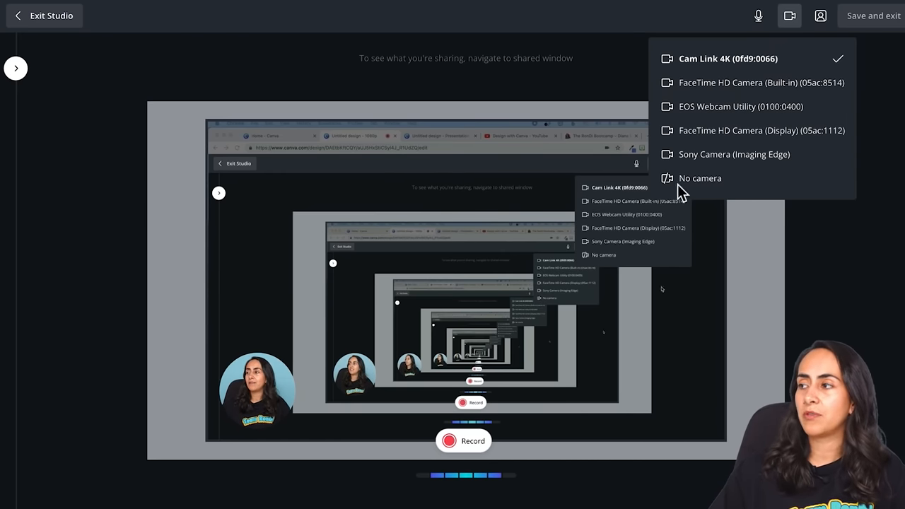
{"action": "mouse_move", "coordinate": [790, 15]}
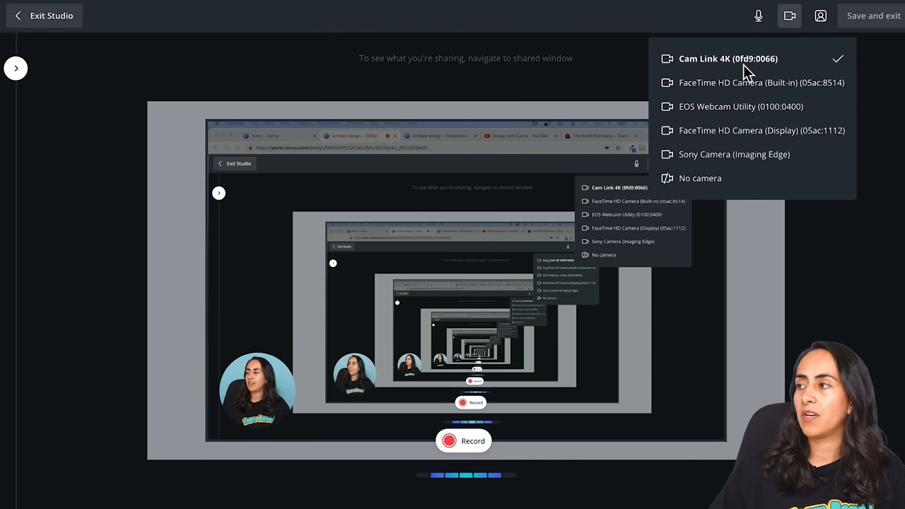
{"action": "mouse_move", "coordinate": [705, 189]}
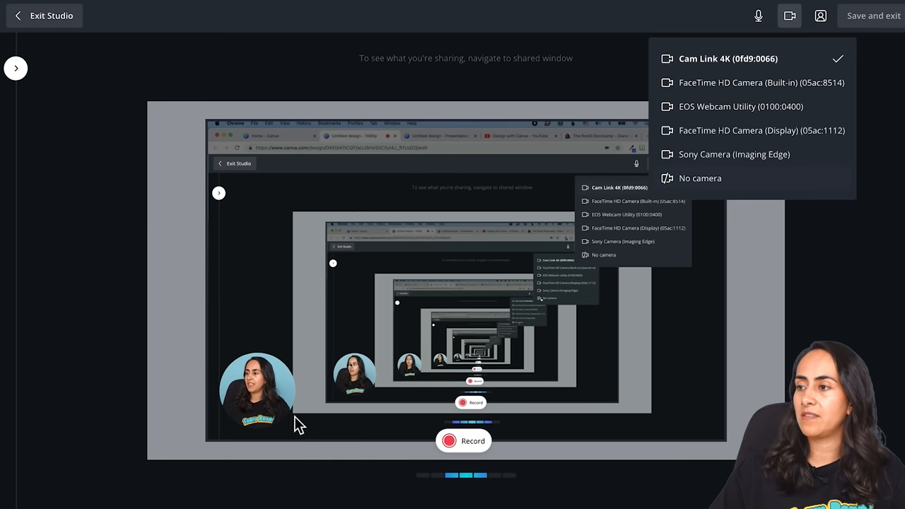
{"action": "mouse_move", "coordinate": [711, 198]}
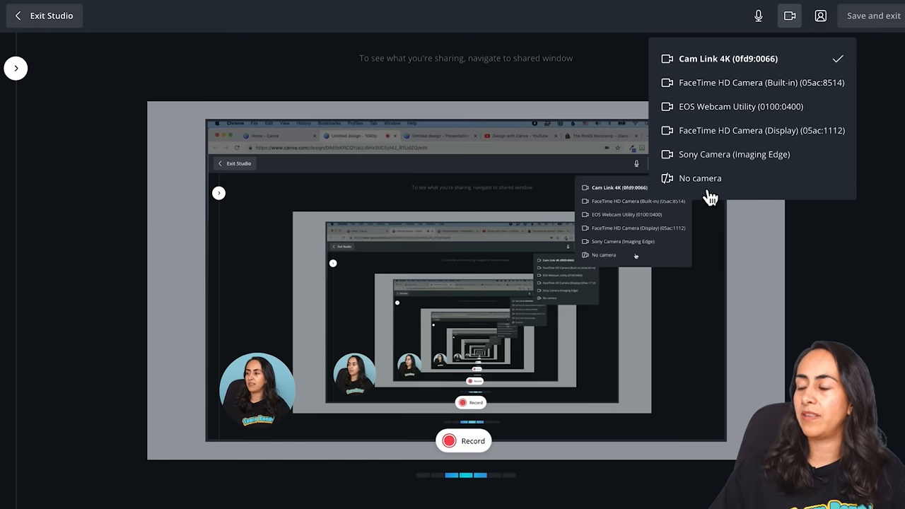
- Set the studio camera to 'No camera'
{"action": "left_click", "coordinate": [699, 178]}
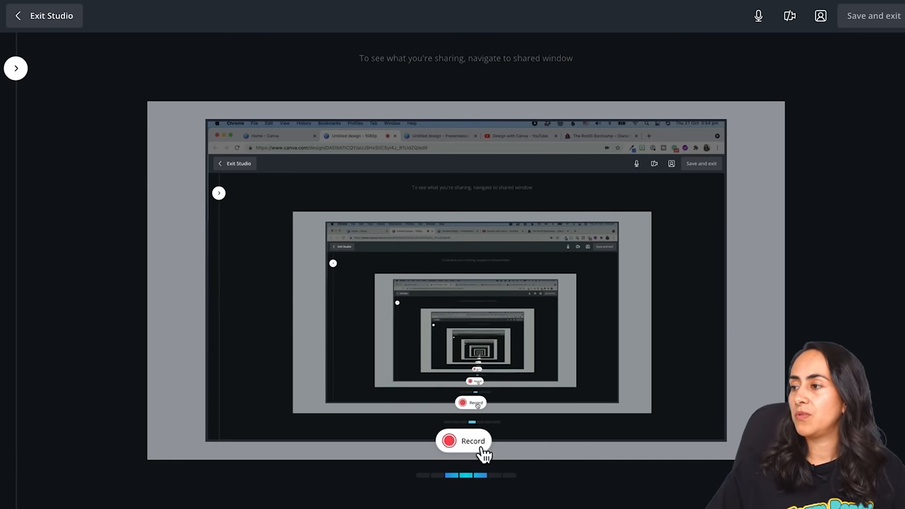
- Record while scrolling down through the Design with Canva channel's uploaded videos
{"action": "left_click", "coordinate": [463, 440]}
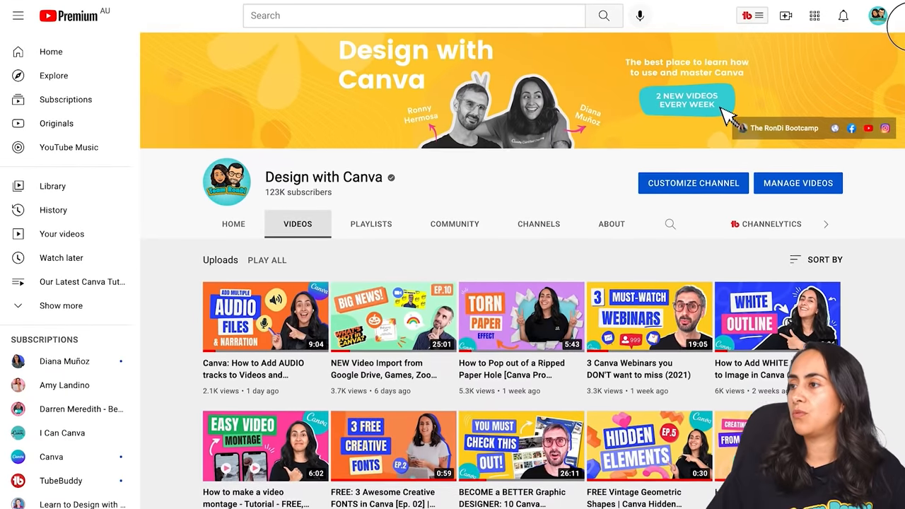
{"action": "scroll", "scroll_direction": "down", "scroll_amount": 3}
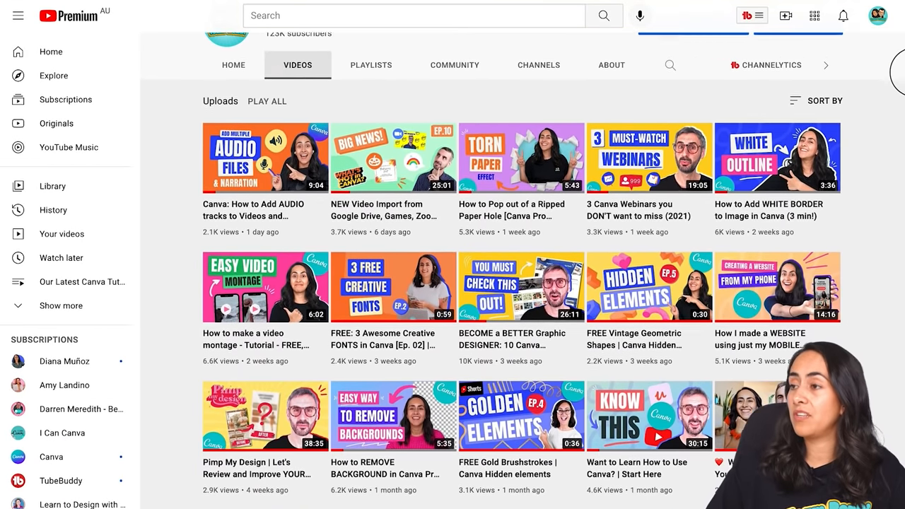
{"action": "scroll", "scroll_direction": "down", "scroll_amount": 3}
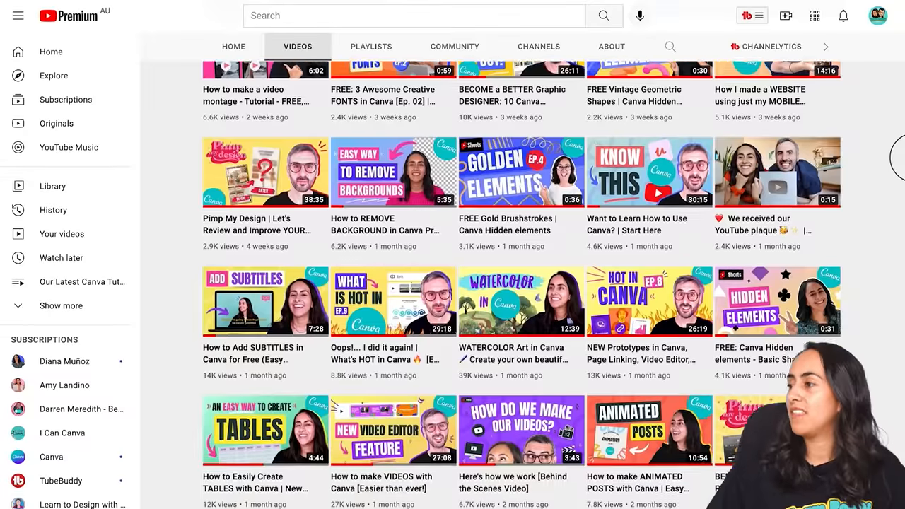
{"action": "scroll", "scroll_direction": "down", "scroll_amount": 3}
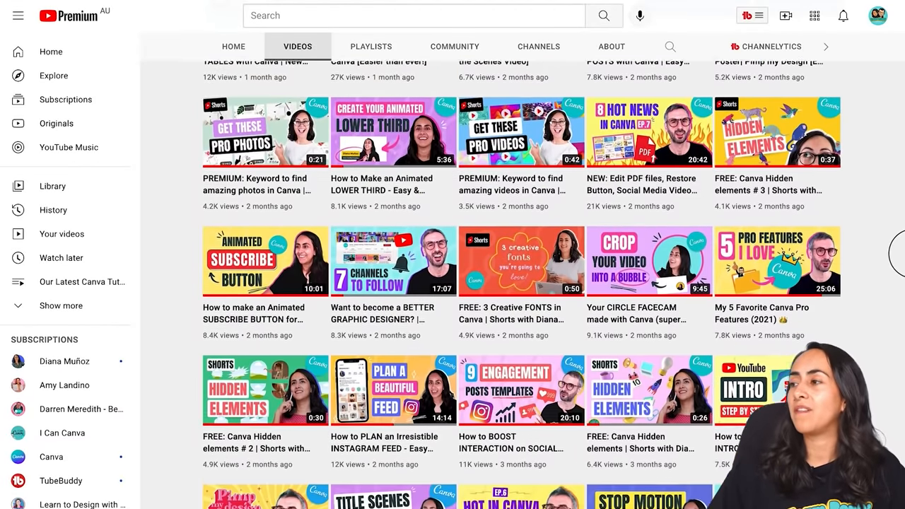
{"action": "scroll", "scroll_direction": "down", "scroll_amount": 3}
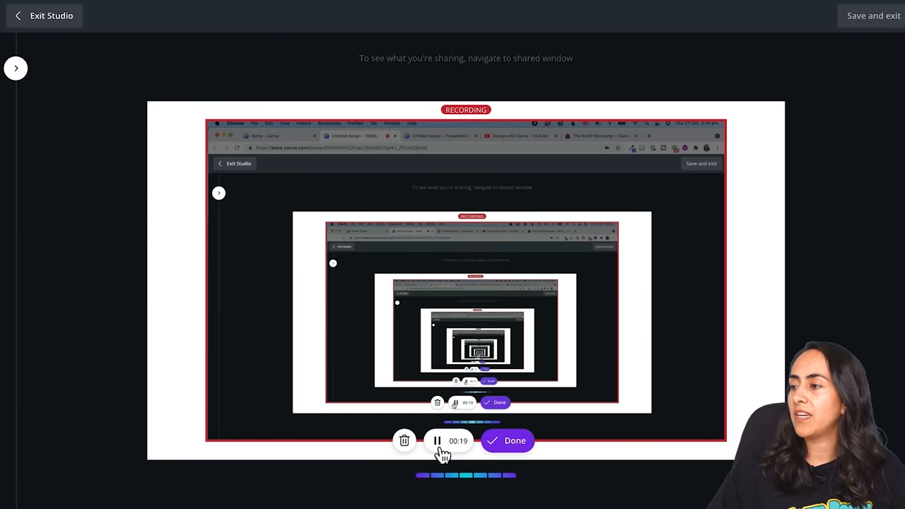
- Pause the recording at 19 seconds and click Done to keep the clip
{"action": "left_click", "coordinate": [436, 440]}
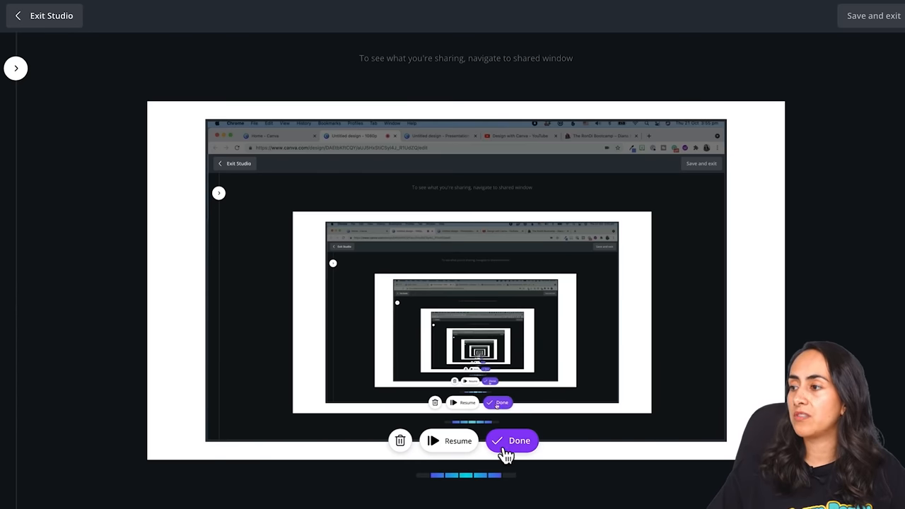
{"action": "left_click", "coordinate": [512, 440]}
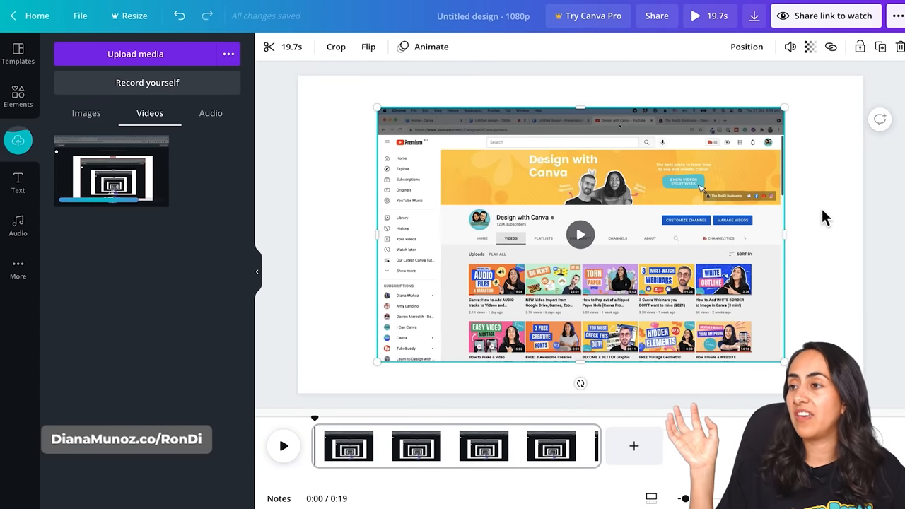
{"action": "mouse_move", "coordinate": [99, 166]}
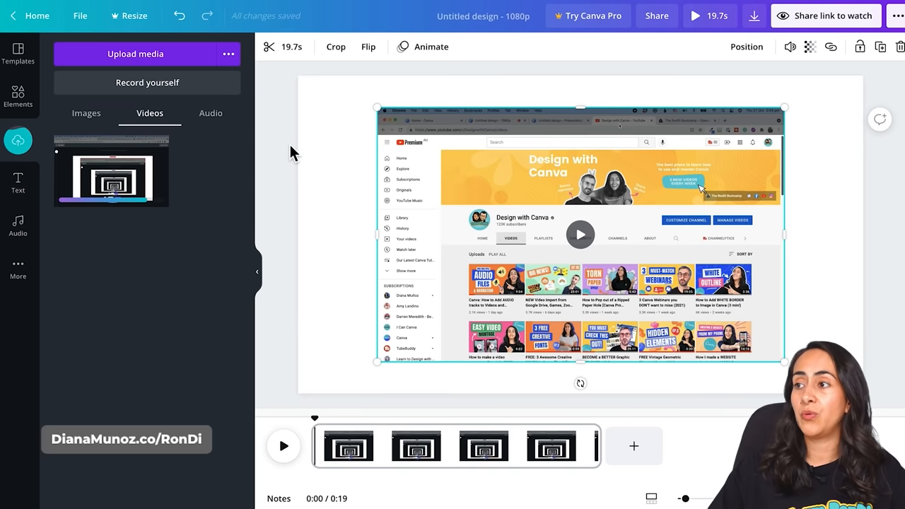
{"action": "mouse_move", "coordinate": [228, 214]}
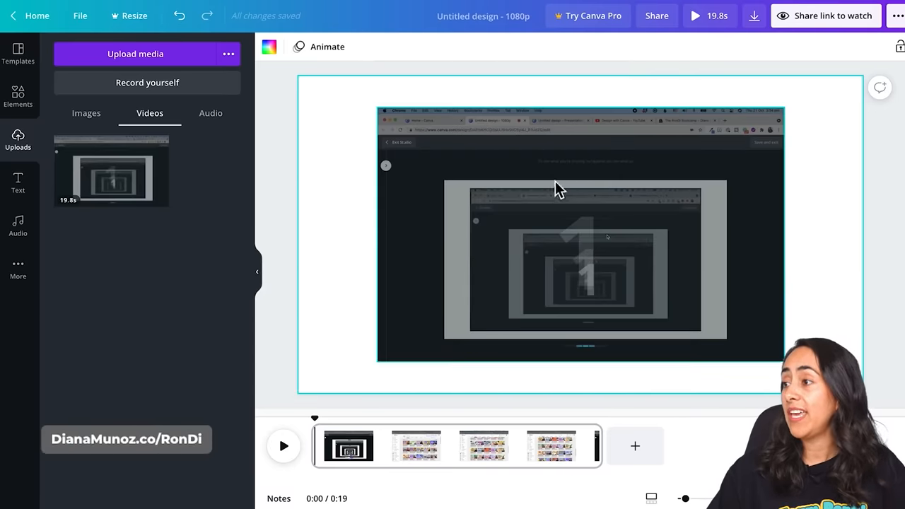
{"action": "mouse_move", "coordinate": [647, 167]}
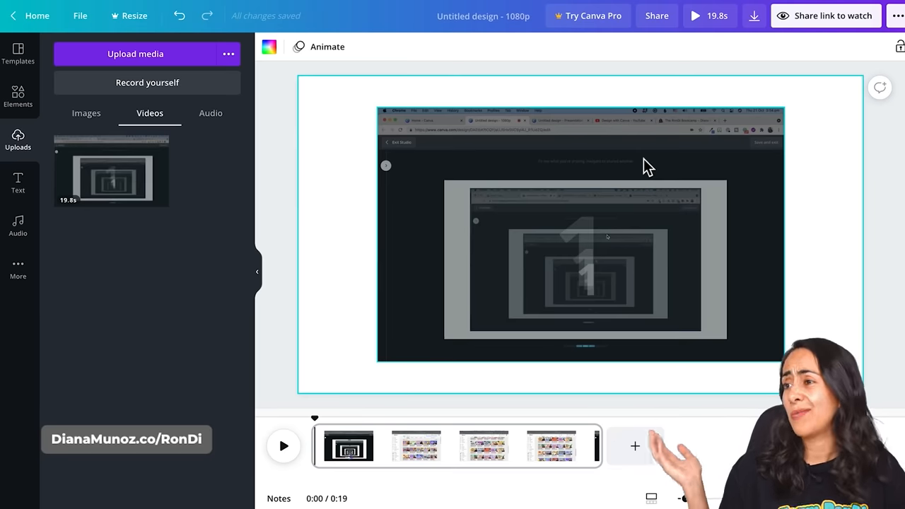
- Play the 19.8-second recording and drag its volume slider
{"action": "left_click", "coordinate": [579, 235]}
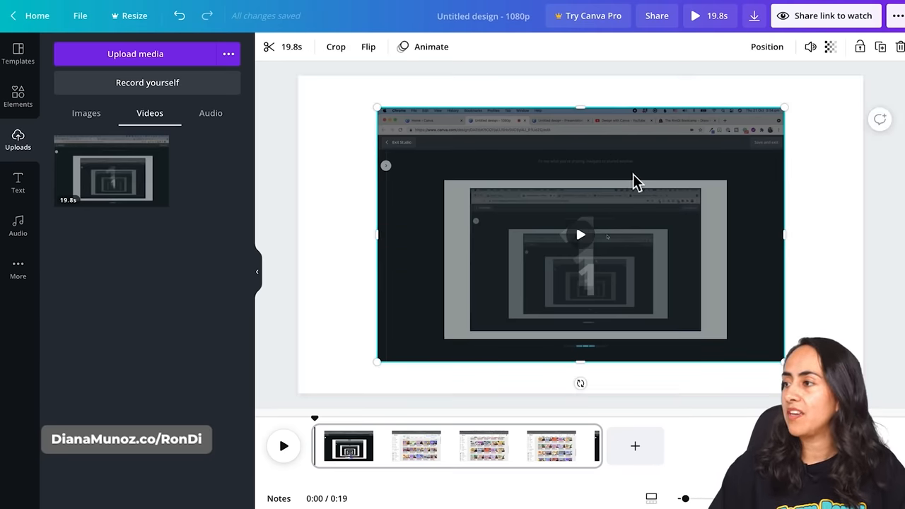
{"action": "left_click", "coordinate": [580, 235]}
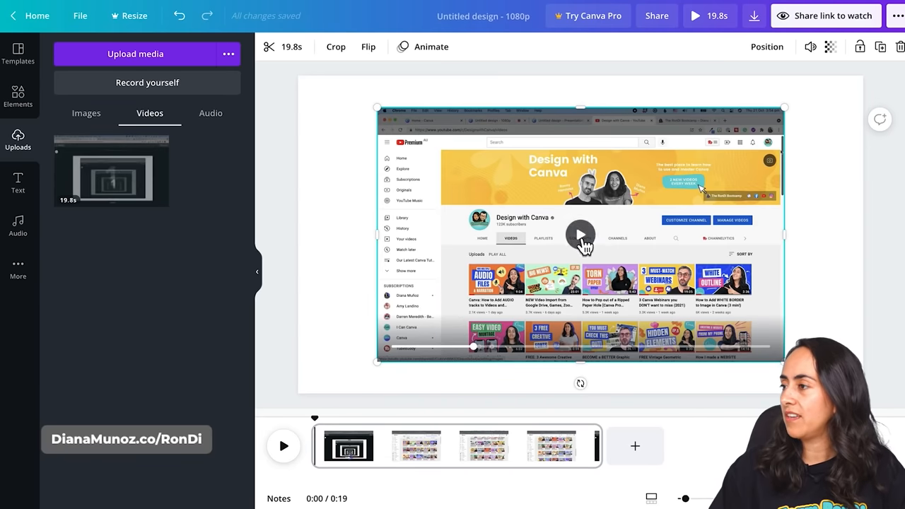
{"action": "left_click", "coordinate": [579, 236]}
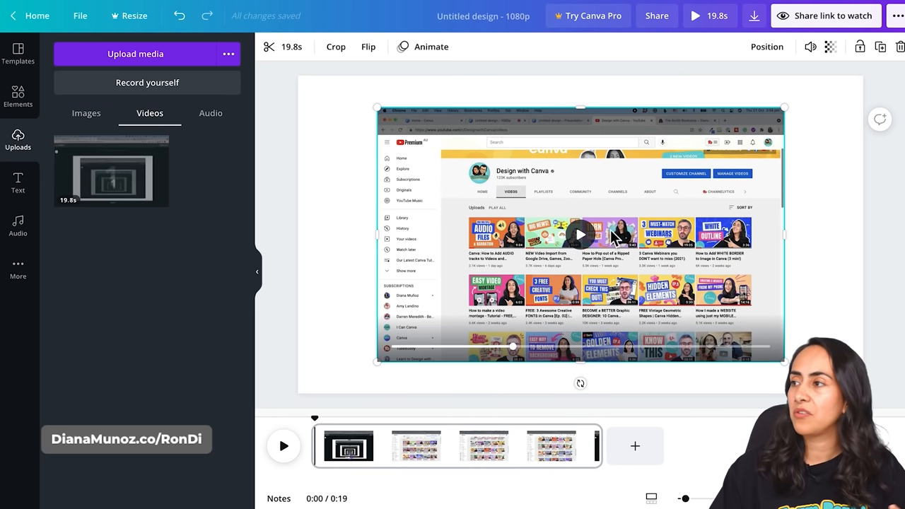
{"action": "left_click", "coordinate": [810, 46]}
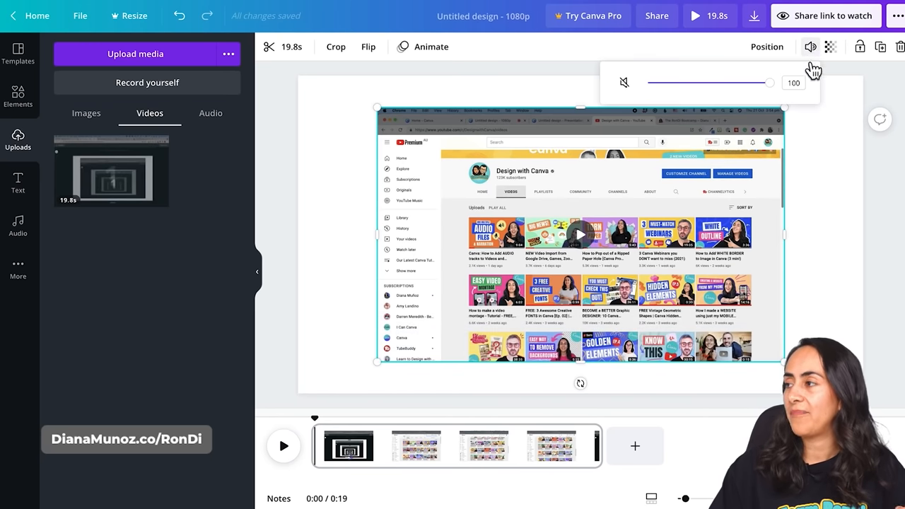
{"action": "left_click_drag", "start_coordinate": [767, 82], "coordinate": [646, 83]}
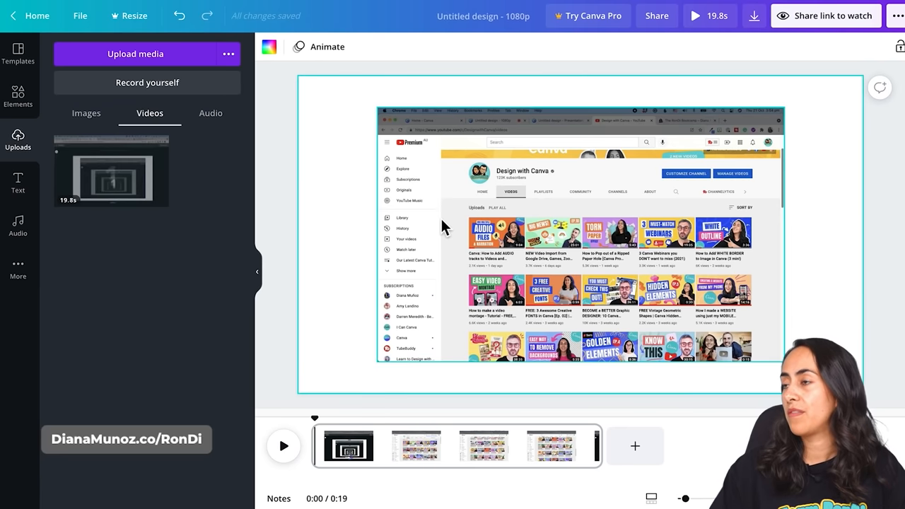
- Trim the recording's start past the studio intro, leaving 14.2 seconds
{"action": "left_click", "coordinate": [283, 445]}
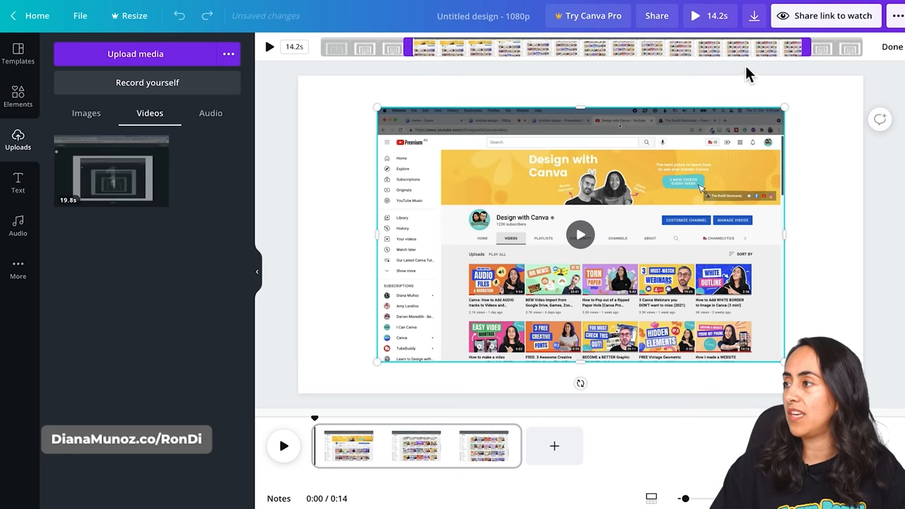
{"action": "left_click", "coordinate": [580, 233]}
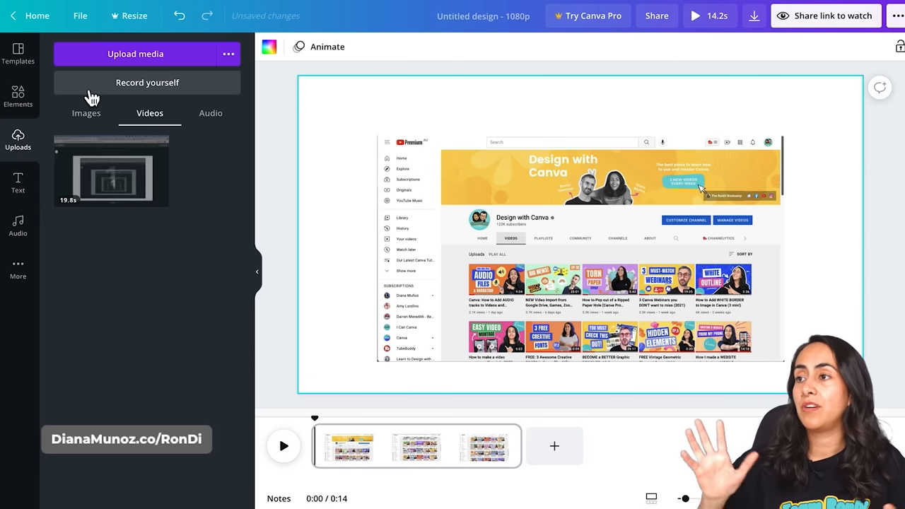
{"action": "mouse_move", "coordinate": [81, 126]}
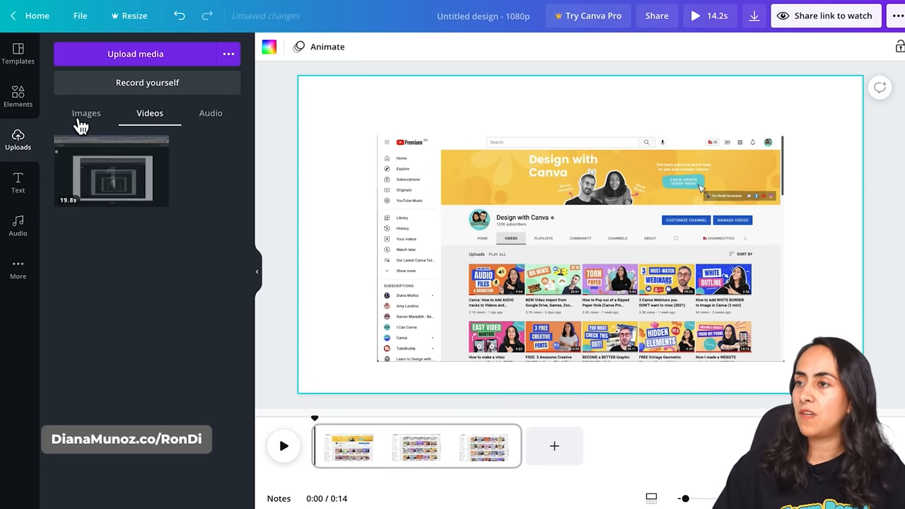
- Search 'Frames' in Elements, placing the recording in a desktop monitor frame
{"action": "left_click", "coordinate": [18, 97]}
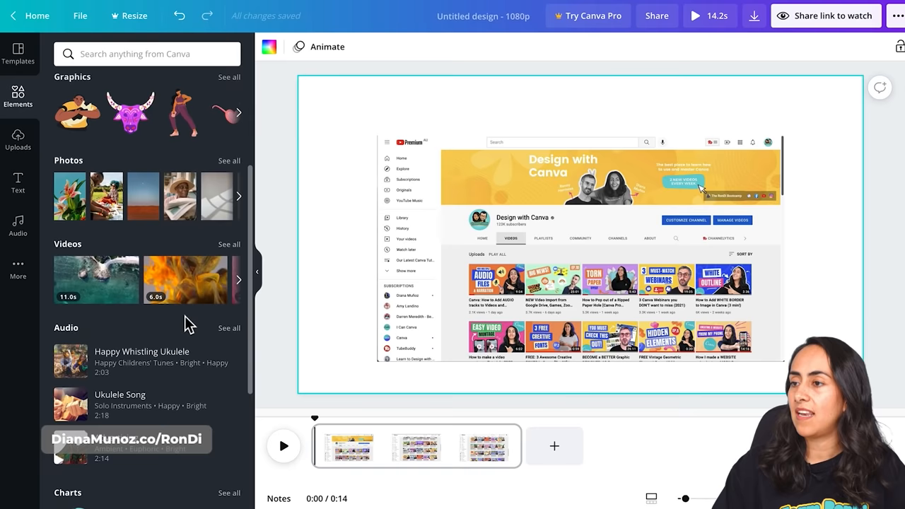
{"action": "type", "text": "Frames"}
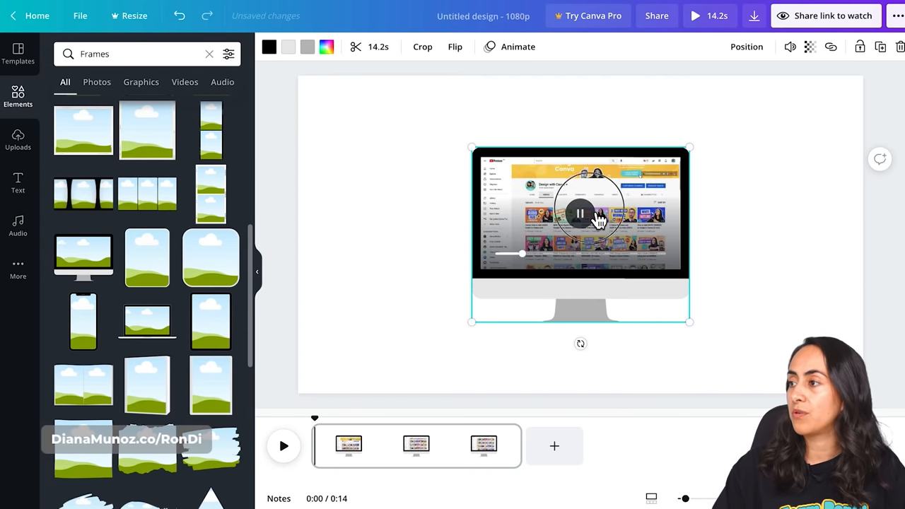
{"action": "left_click", "coordinate": [580, 213]}
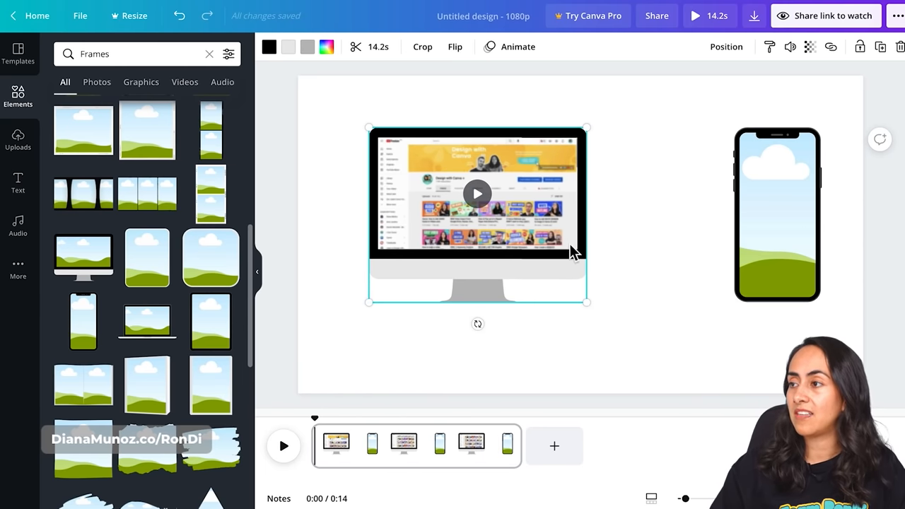
{"action": "left_click", "coordinate": [699, 212]}
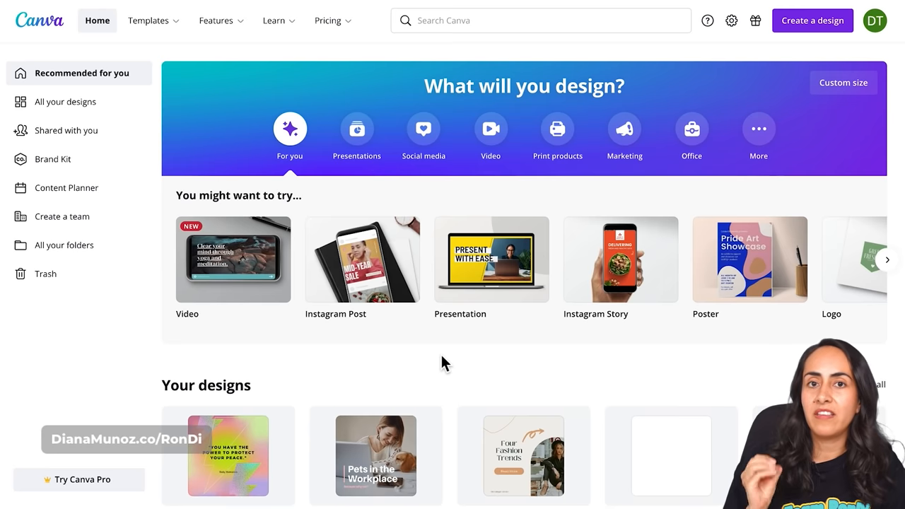
{"action": "mouse_move", "coordinate": [620, 259]}
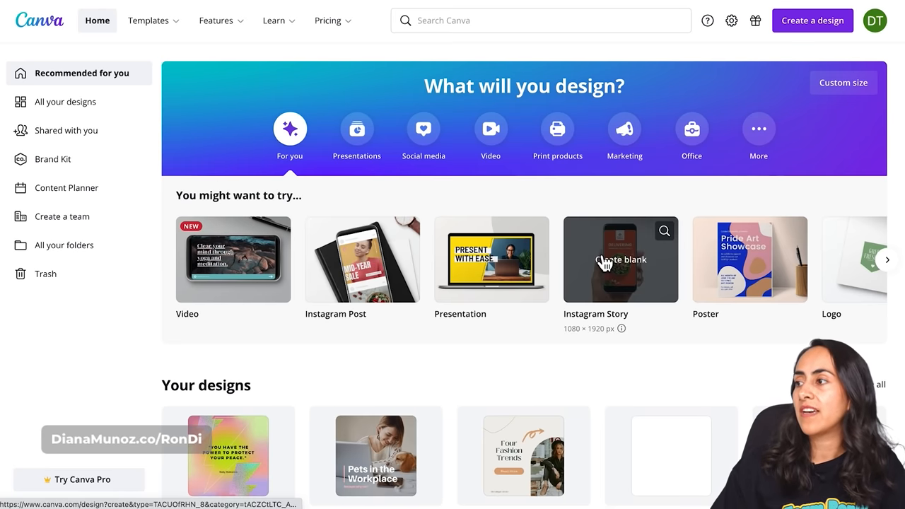
- Create a blank Instagram Story and screen-share its Canva window into the recording studio
{"action": "left_click", "coordinate": [619, 260]}
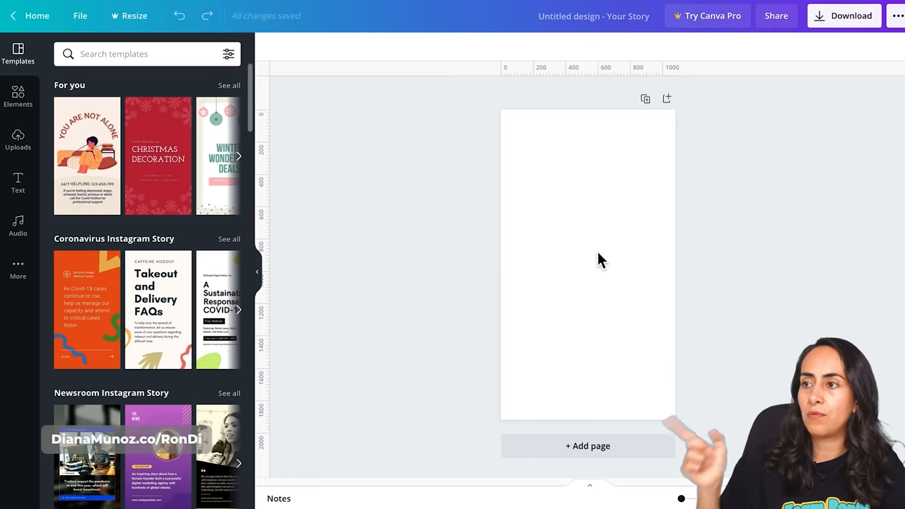
{"action": "mouse_move", "coordinate": [18, 141]}
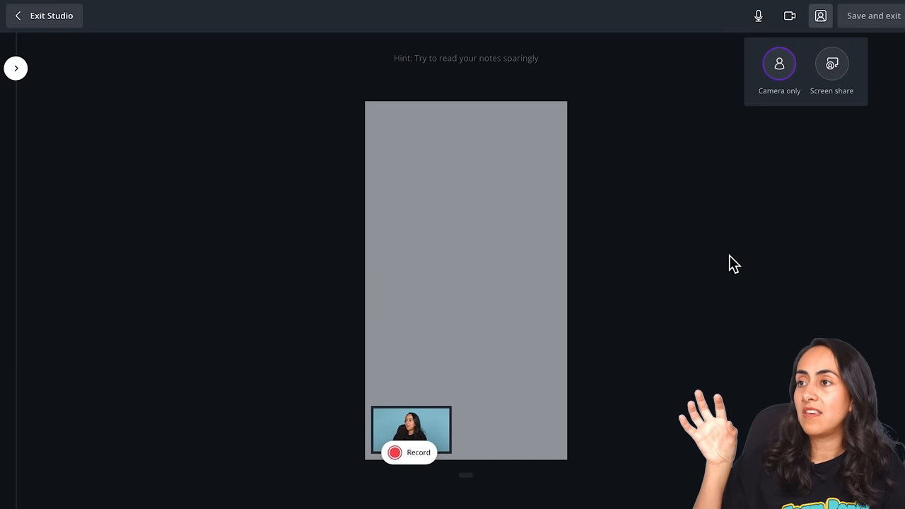
{"action": "mouse_move", "coordinate": [832, 63]}
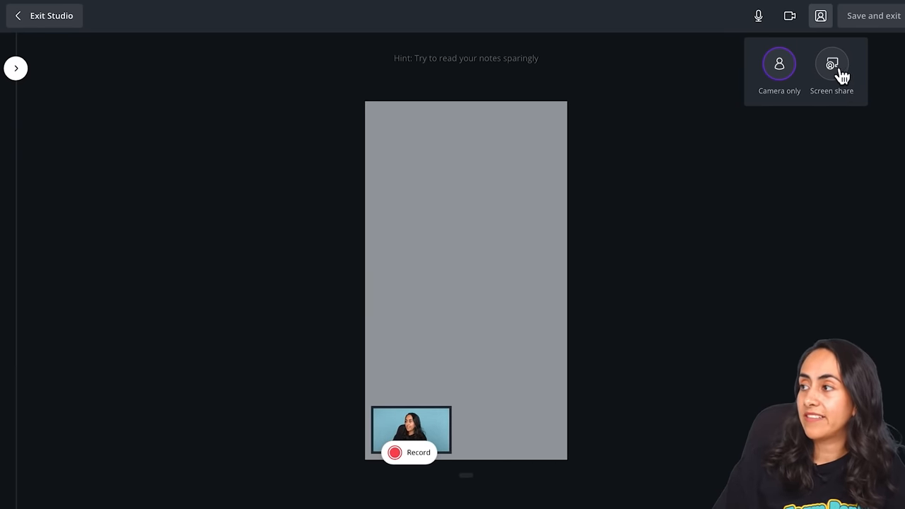
{"action": "left_click", "coordinate": [832, 64]}
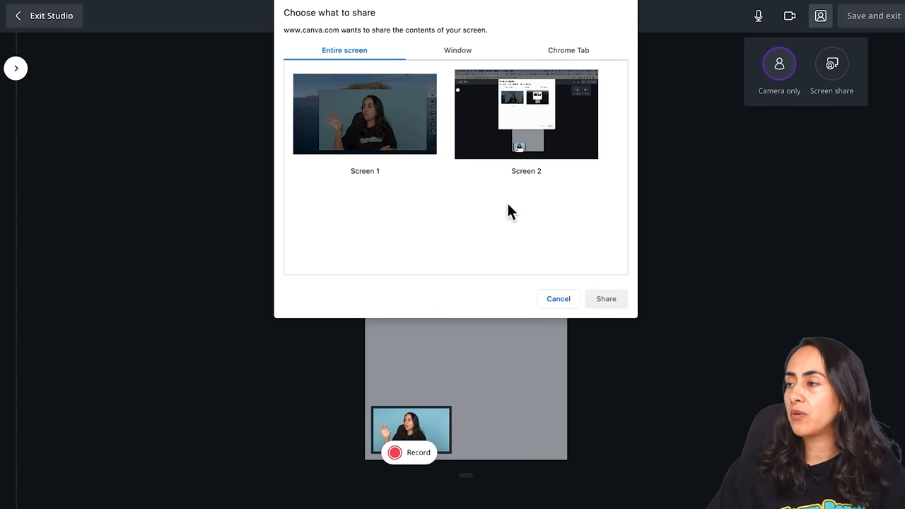
{"action": "left_click", "coordinate": [457, 50]}
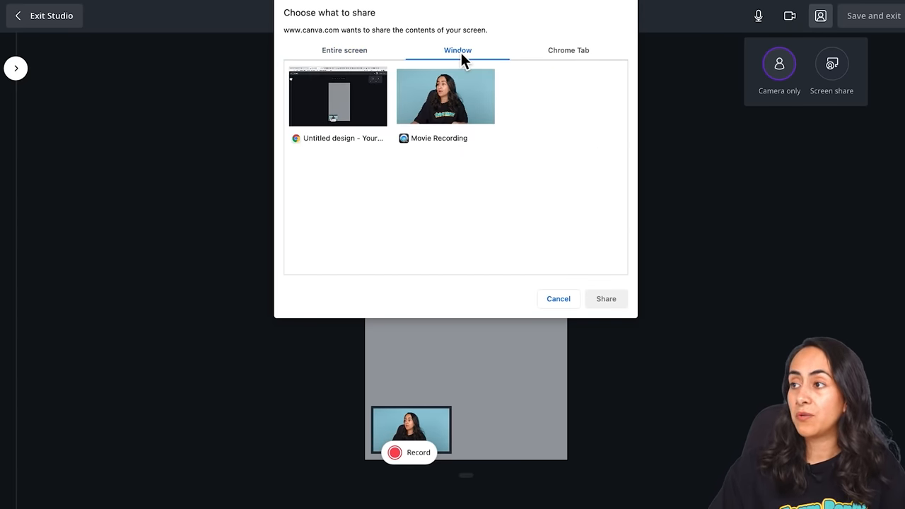
{"action": "mouse_move", "coordinate": [367, 92]}
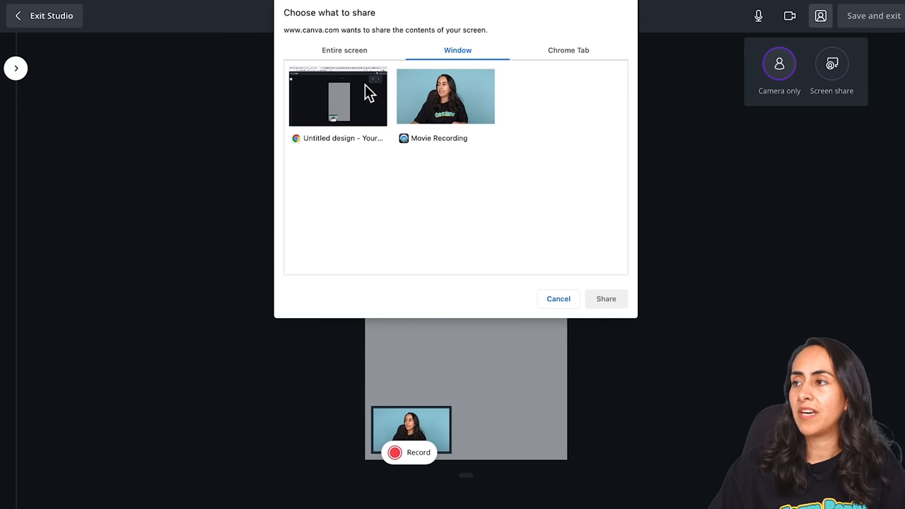
{"action": "left_click", "coordinate": [337, 97]}
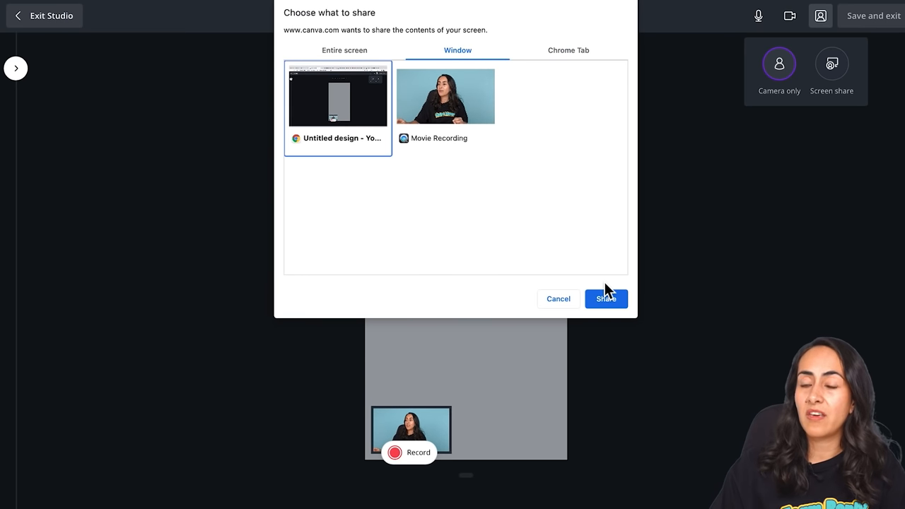
{"action": "mouse_move", "coordinate": [625, 323]}
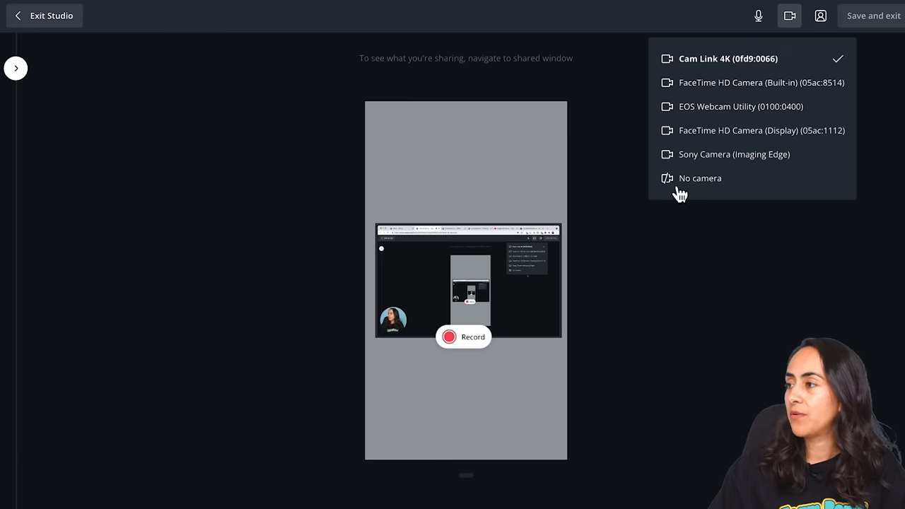
- Set the studio camera to No camera
{"action": "left_click", "coordinate": [700, 177]}
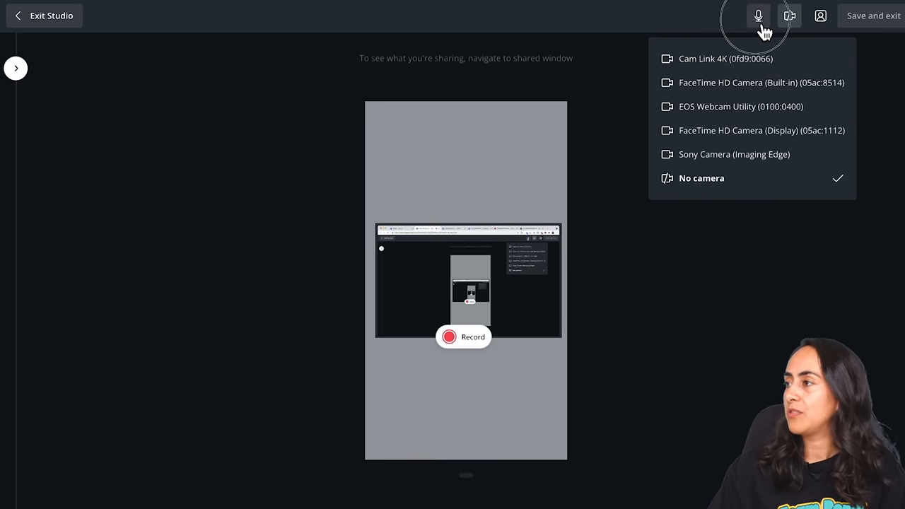
{"action": "left_click", "coordinate": [758, 16]}
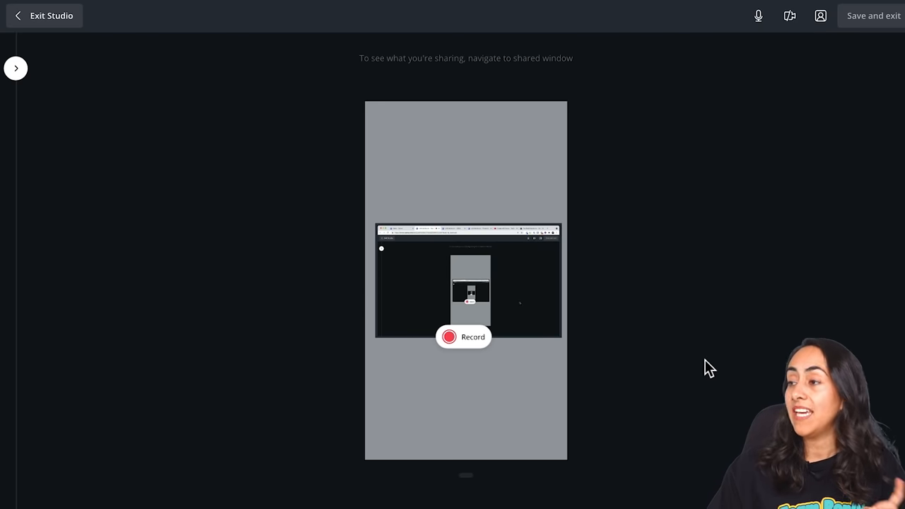
{"action": "mouse_move", "coordinate": [534, 327]}
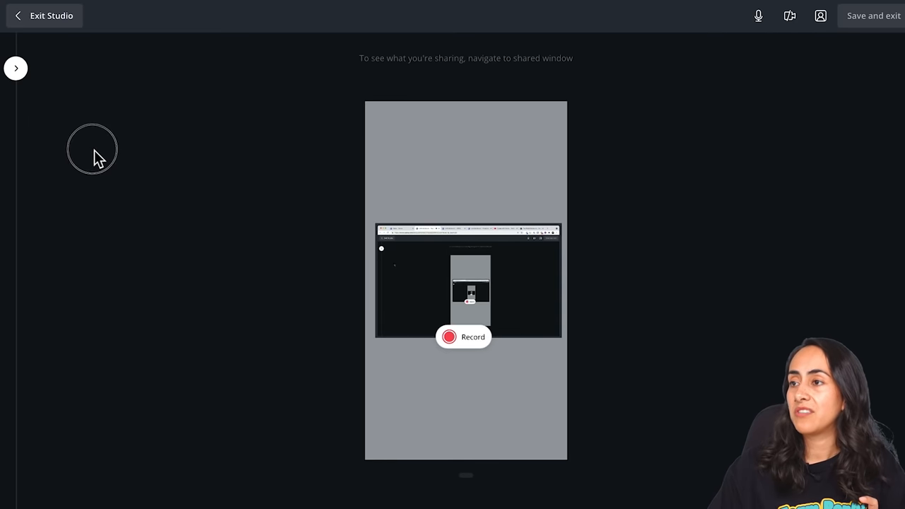
{"action": "mouse_move", "coordinate": [785, 6]}
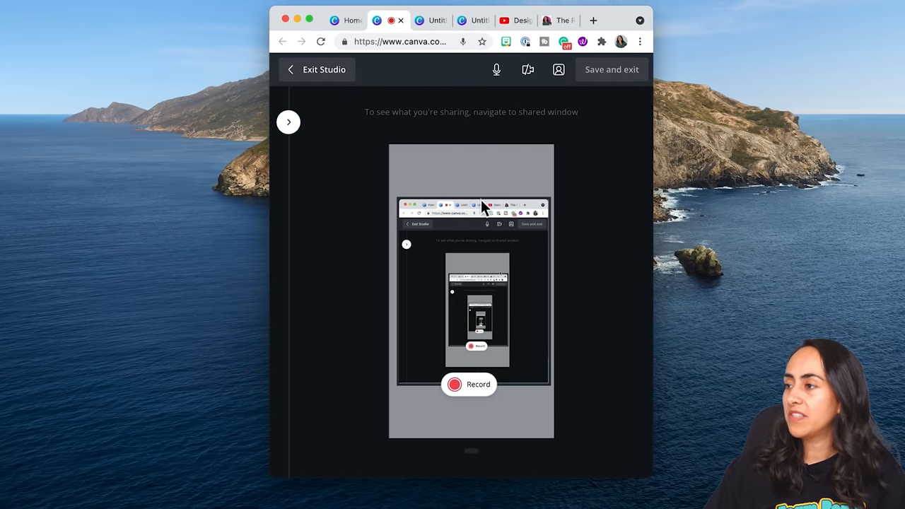
{"action": "mouse_move", "coordinate": [403, 209]}
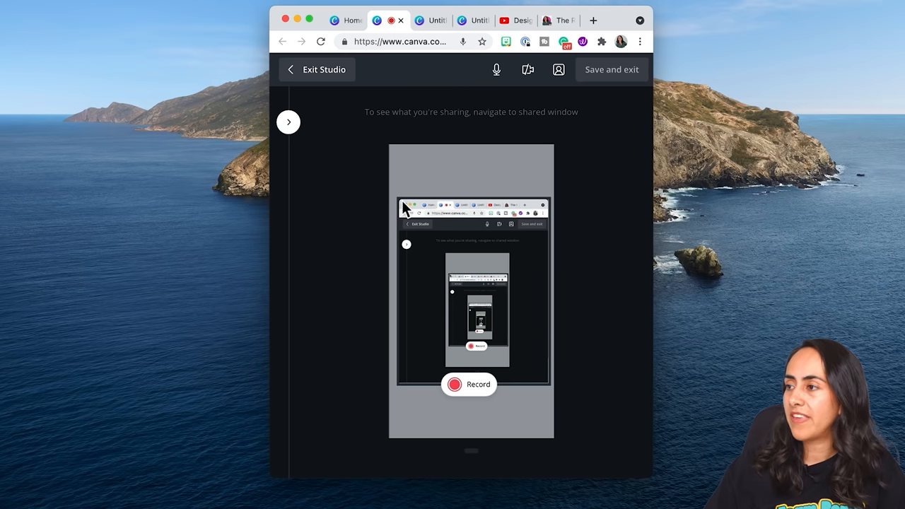
{"action": "mouse_move", "coordinate": [559, 377]}
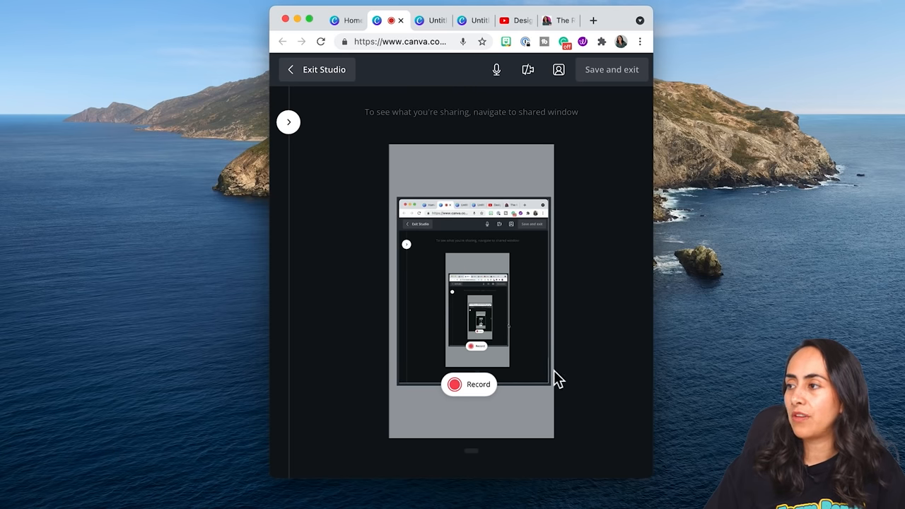
{"action": "mouse_move", "coordinate": [642, 121]}
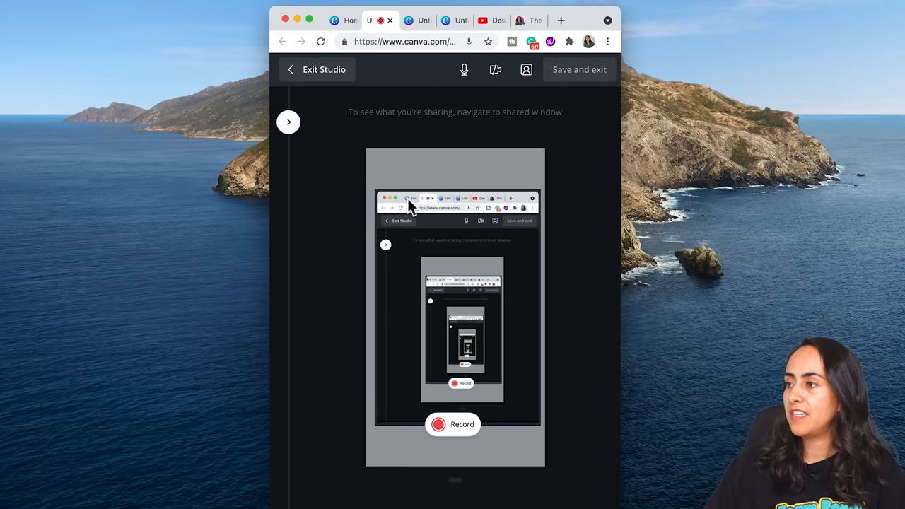
{"action": "mouse_move", "coordinate": [274, 157]}
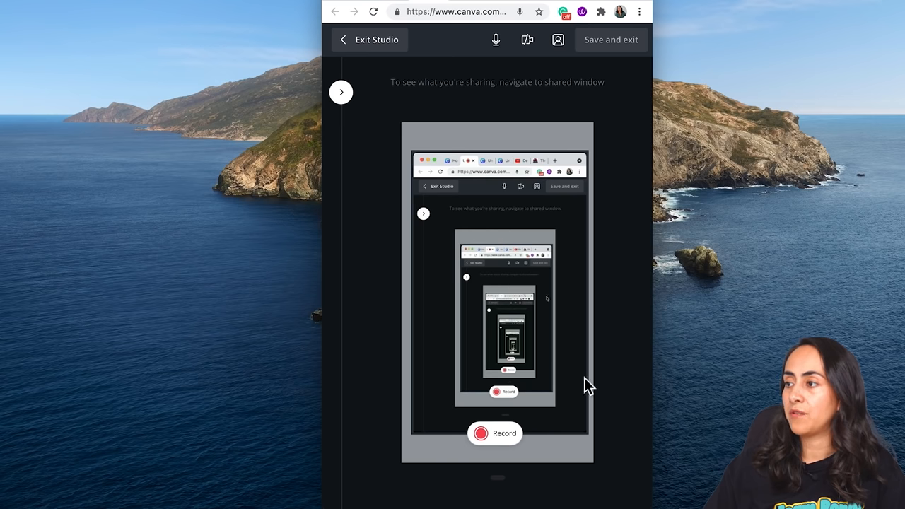
{"action": "mouse_move", "coordinate": [551, 233]}
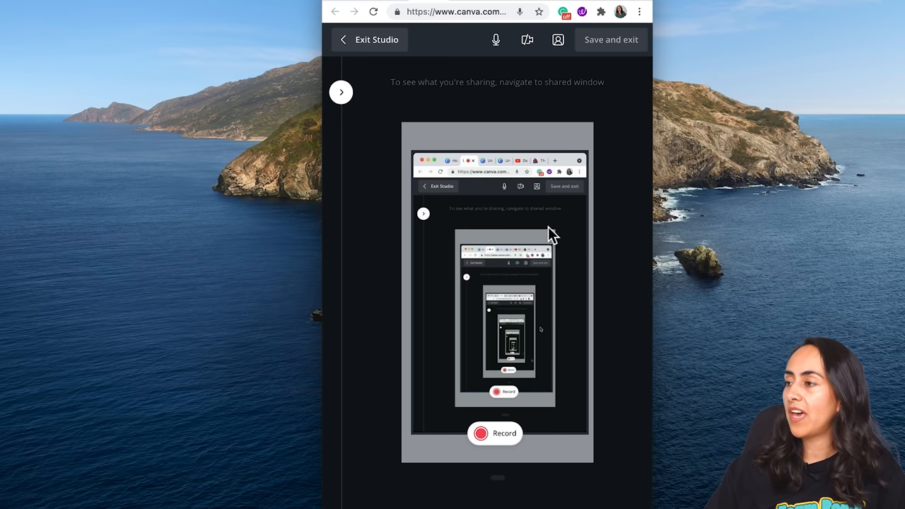
{"action": "mouse_move", "coordinate": [502, 163]}
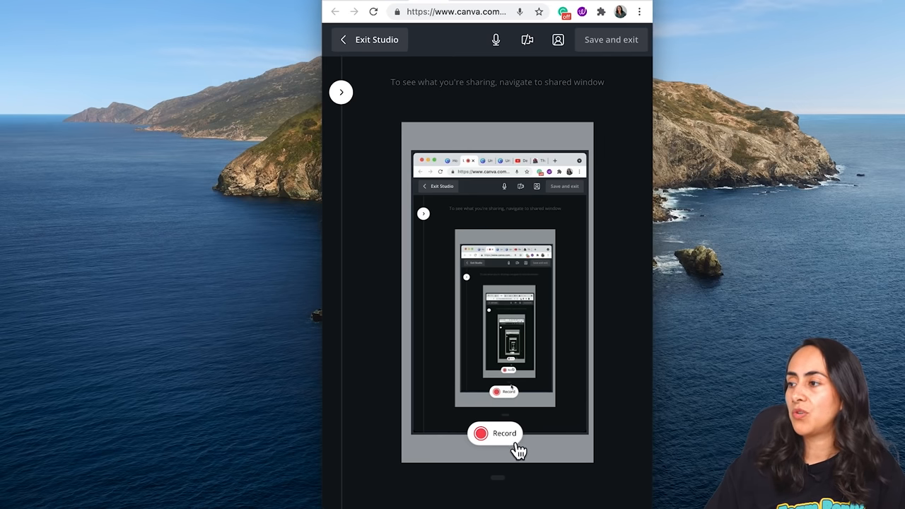
{"action": "mouse_move", "coordinate": [498, 442]}
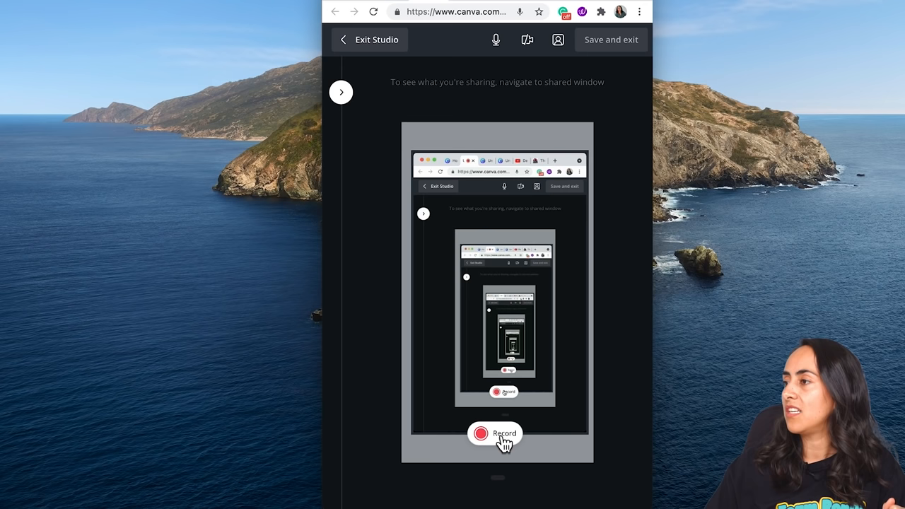
- Record a 21-second scroll through the Design with Canva channel's Videos list
{"action": "left_click", "coordinate": [494, 433]}
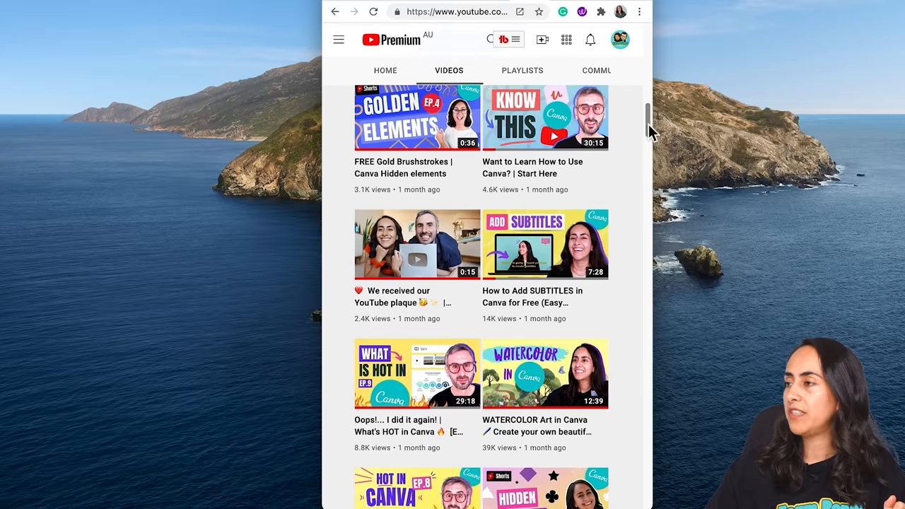
{"action": "scroll", "scroll_direction": "up", "scroll_amount": 3}
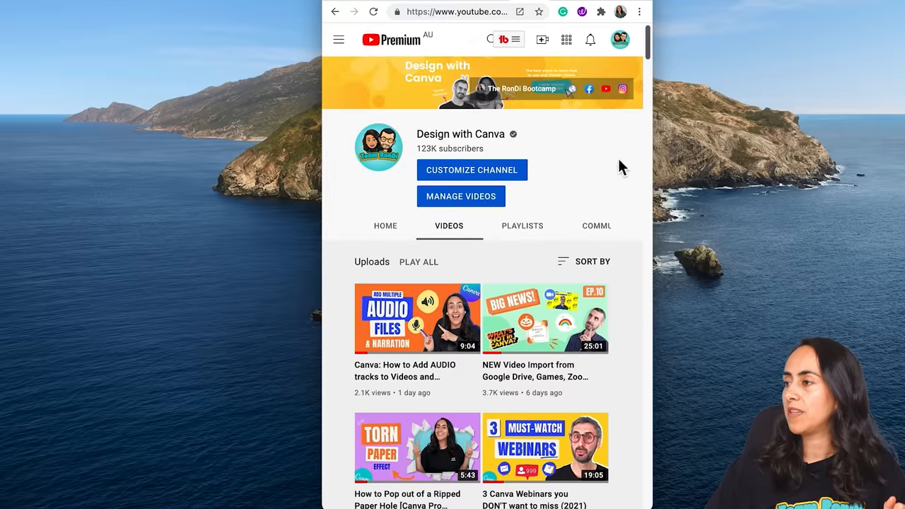
{"action": "scroll", "scroll_direction": "down", "scroll_amount": 3}
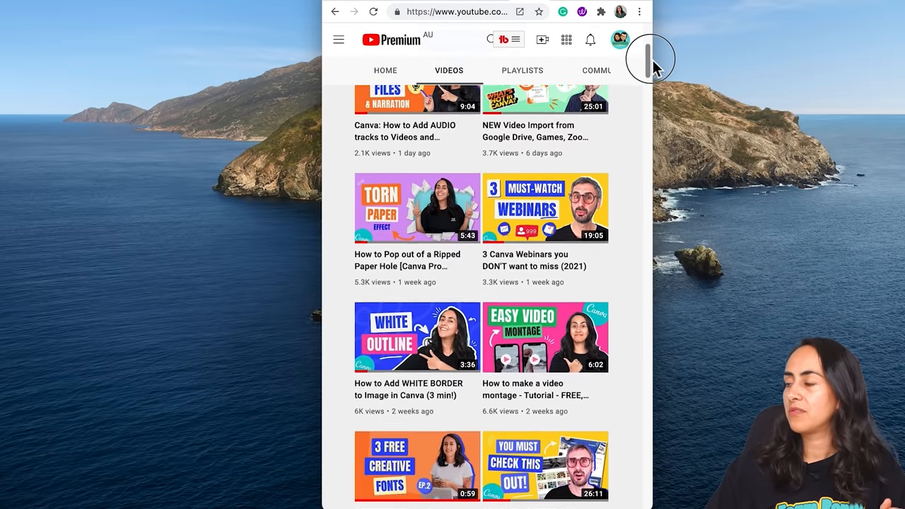
{"action": "scroll", "scroll_direction": "down", "scroll_amount": 3}
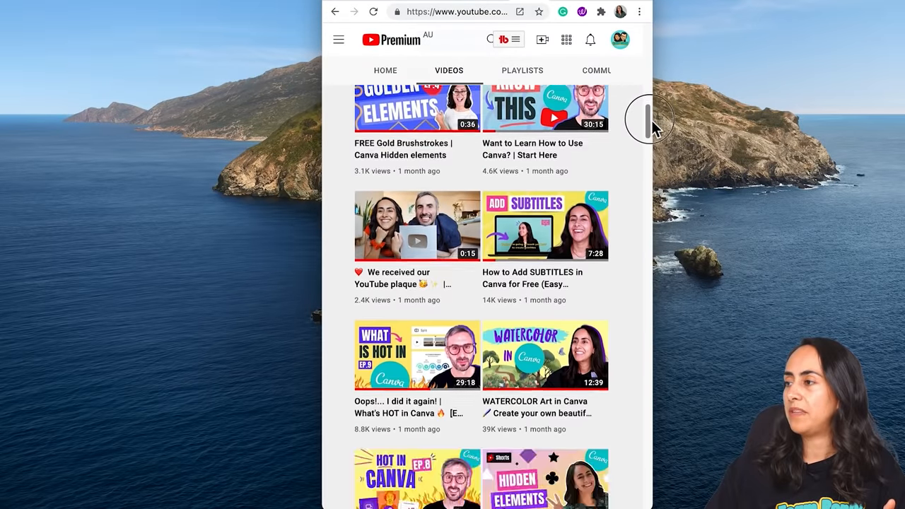
{"action": "scroll", "scroll_direction": "down", "scroll_amount": 3}
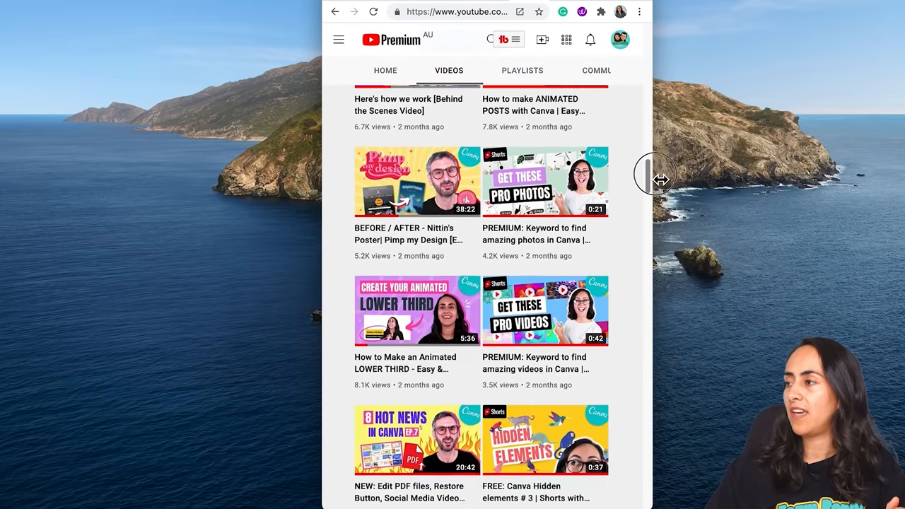
{"action": "scroll", "scroll_direction": "down", "scroll_amount": 3}
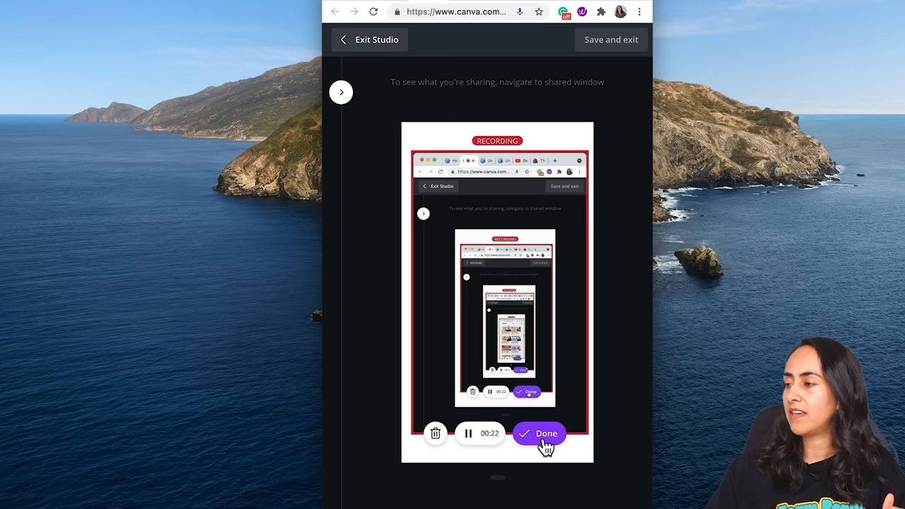
{"action": "left_click", "coordinate": [539, 433]}
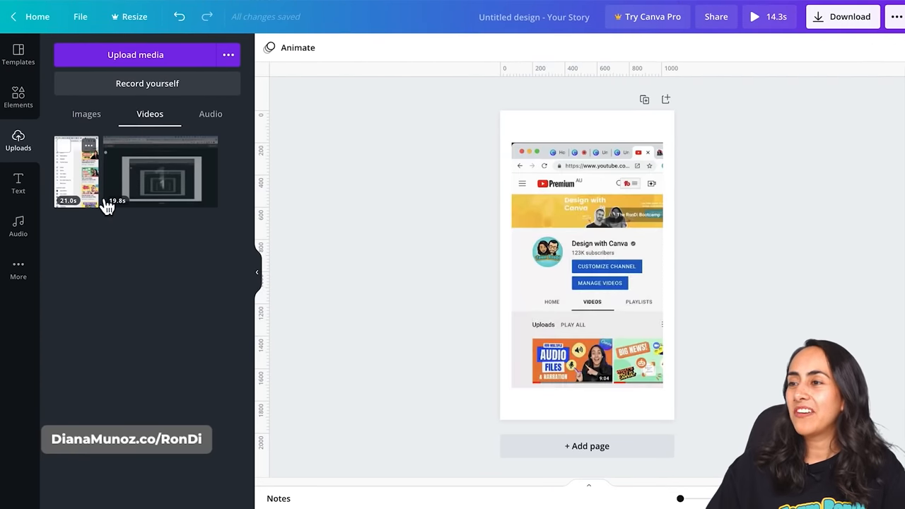
{"action": "mouse_move", "coordinate": [773, 237]}
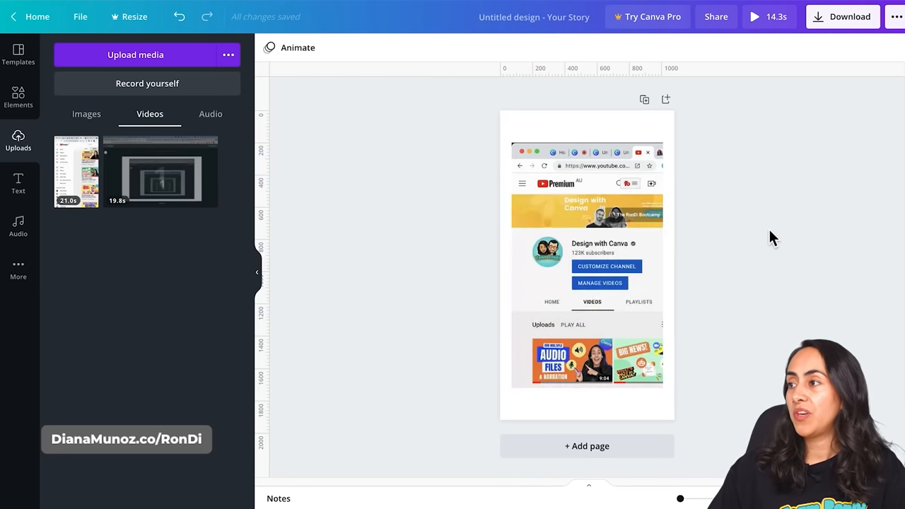
- Select the earlier 14.8-second YouTube channel clip on the story page
{"action": "left_click", "coordinate": [587, 265]}
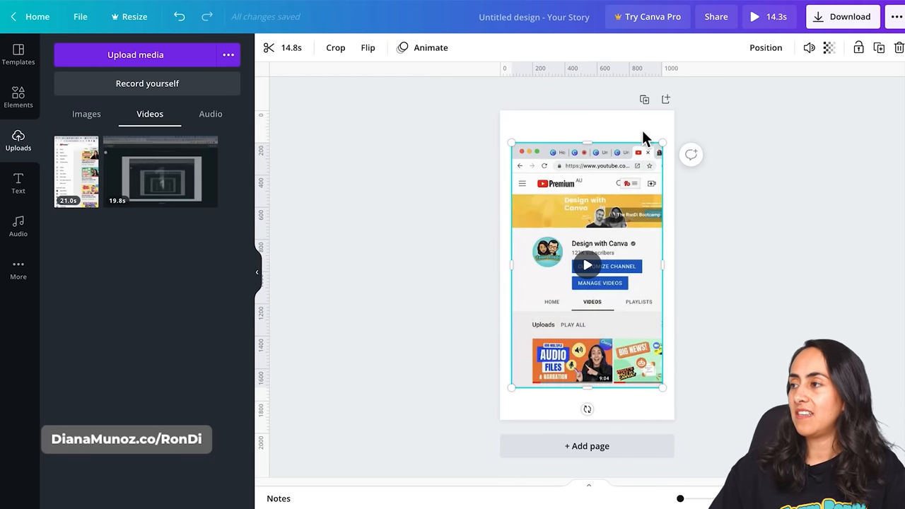
{"action": "mouse_move", "coordinate": [517, 197]}
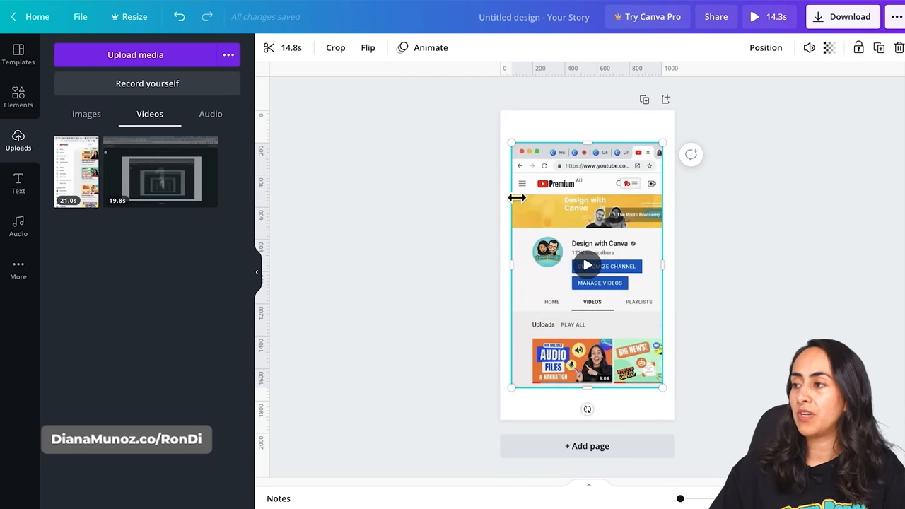
{"action": "mouse_move", "coordinate": [709, 238]}
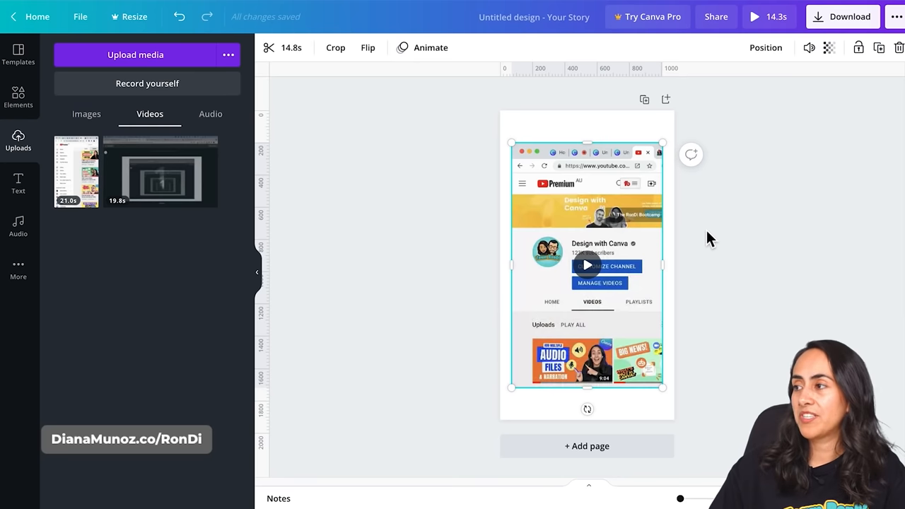
{"action": "mouse_move", "coordinate": [702, 217]}
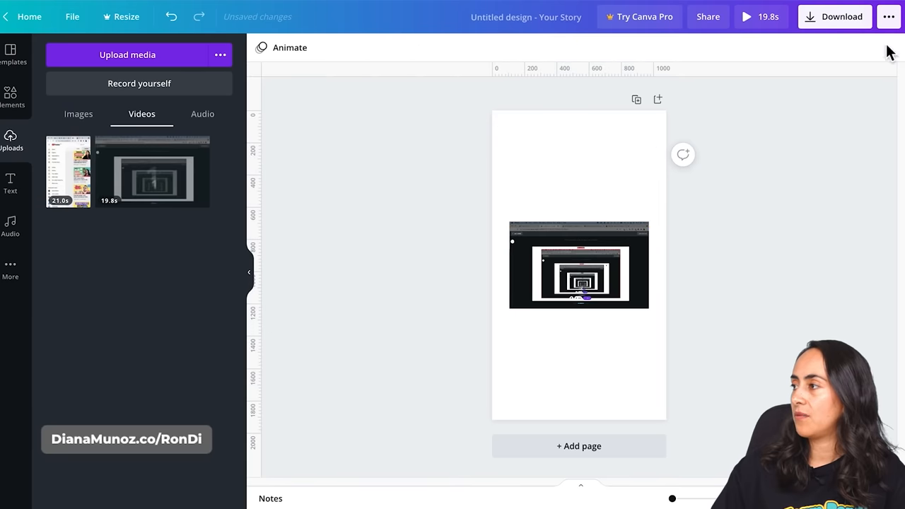
- Add the 21.0s channel recording to the page and scale it to cover the story
{"action": "left_click", "coordinate": [579, 265]}
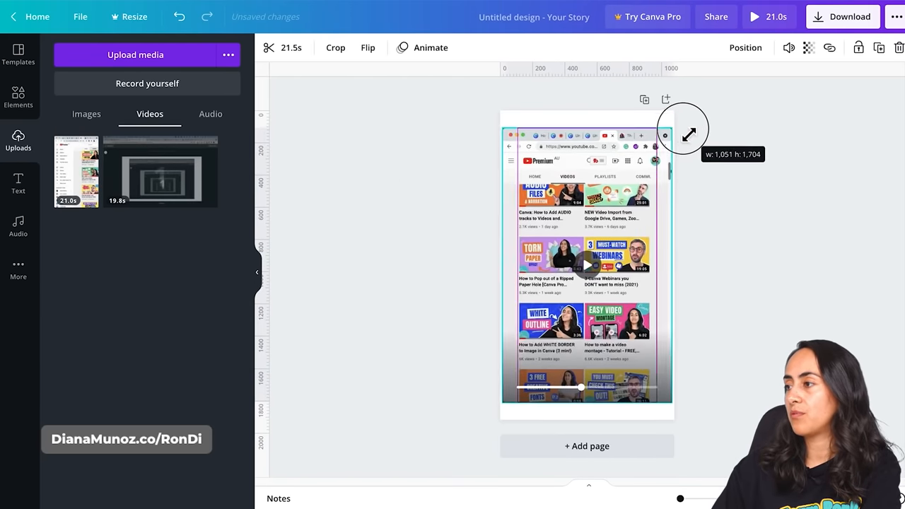
{"action": "left_click_drag", "start_coordinate": [687, 127], "coordinate": [679, 110]}
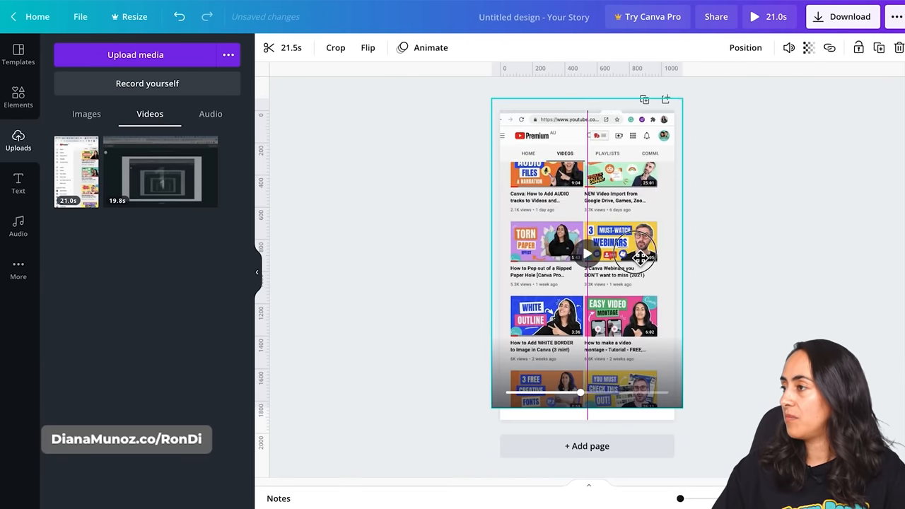